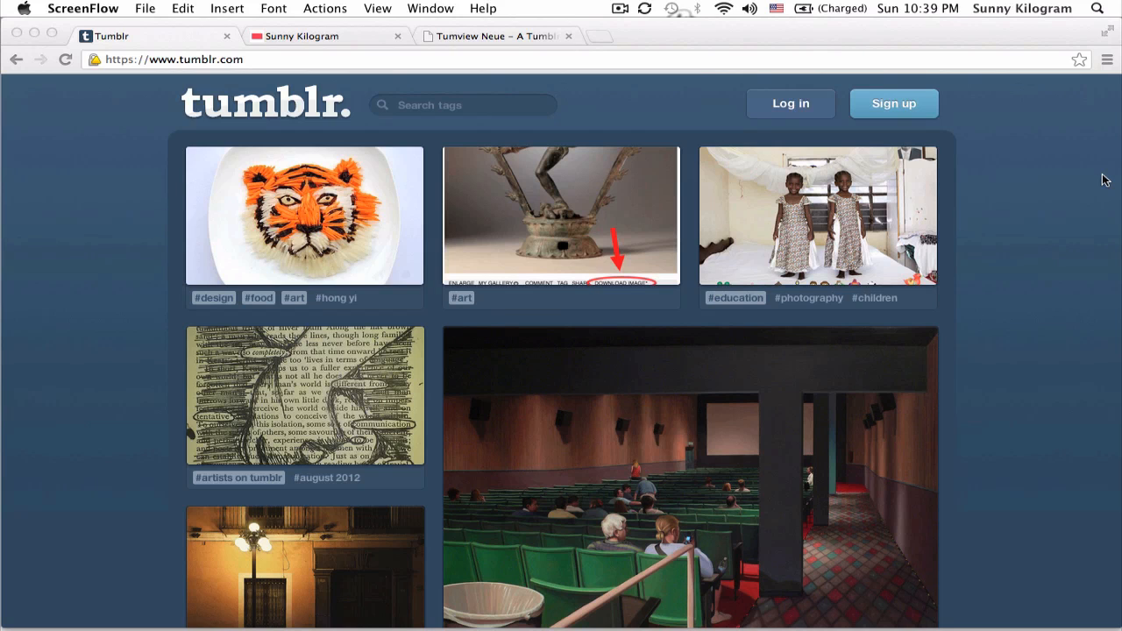
mouse_move(574, 21)
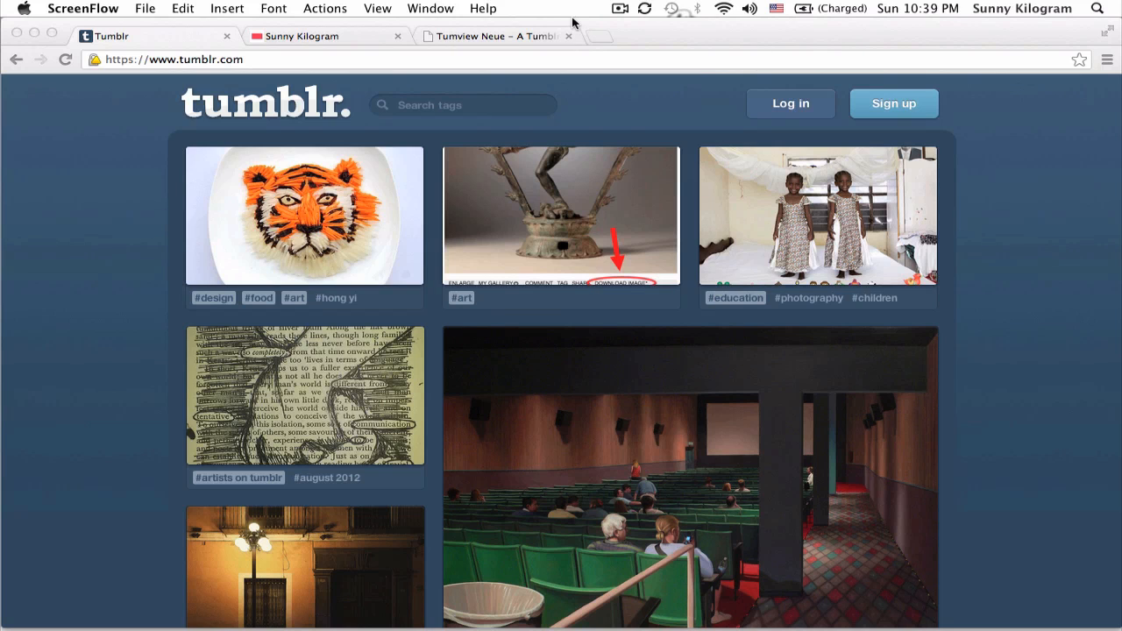
Step: Switch to the already-open Tumview photo browser page
left_click(495, 35)
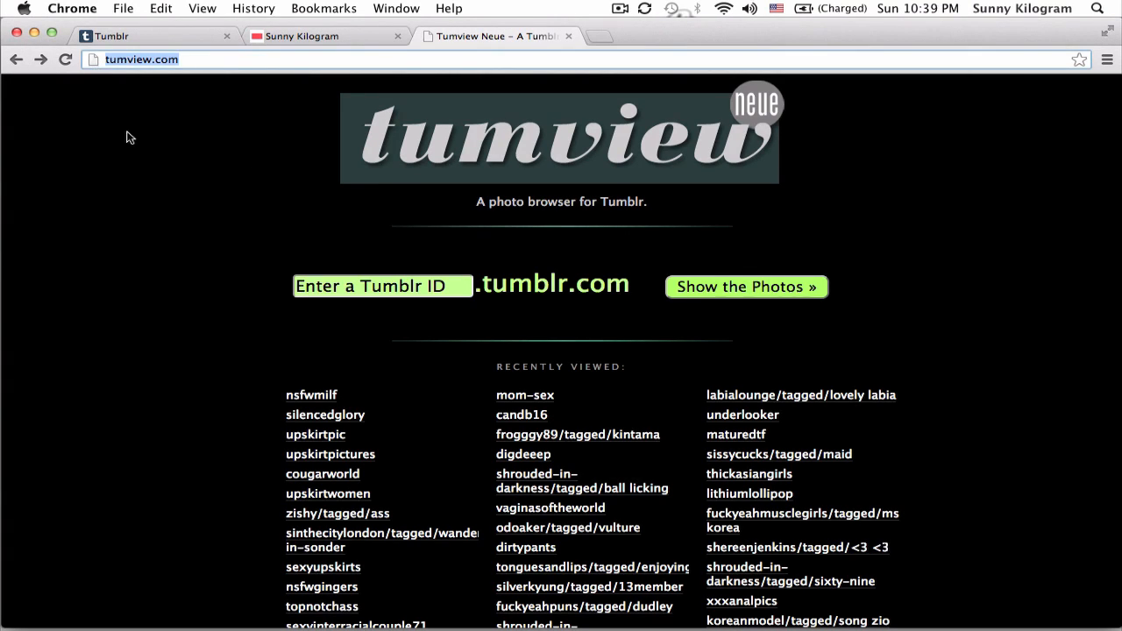
type("sunn")
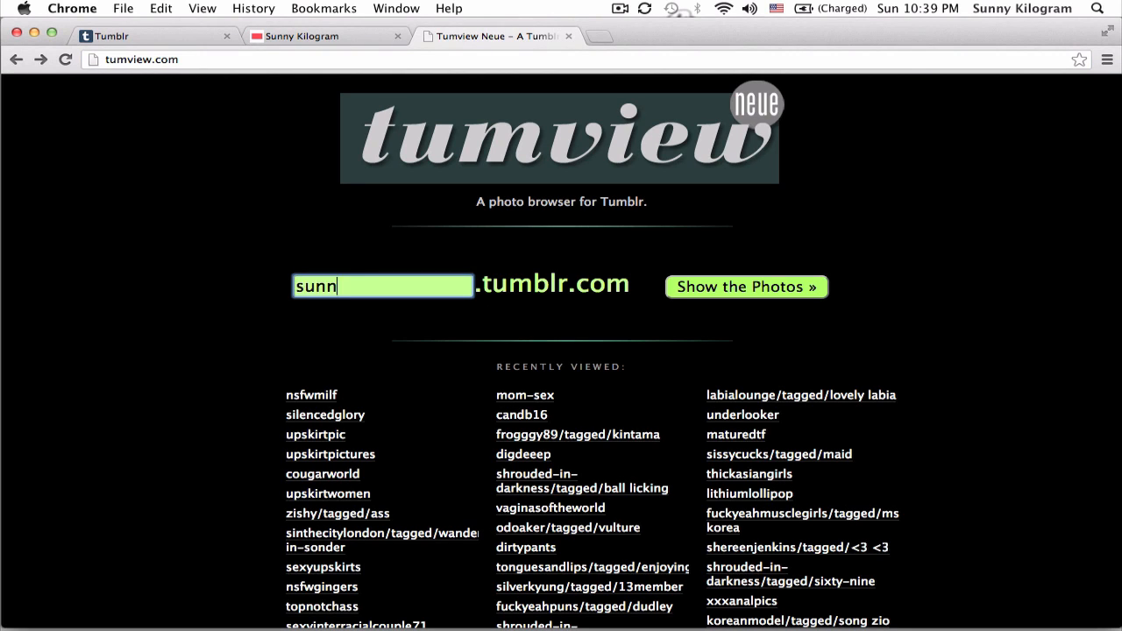
type("ykilogram")
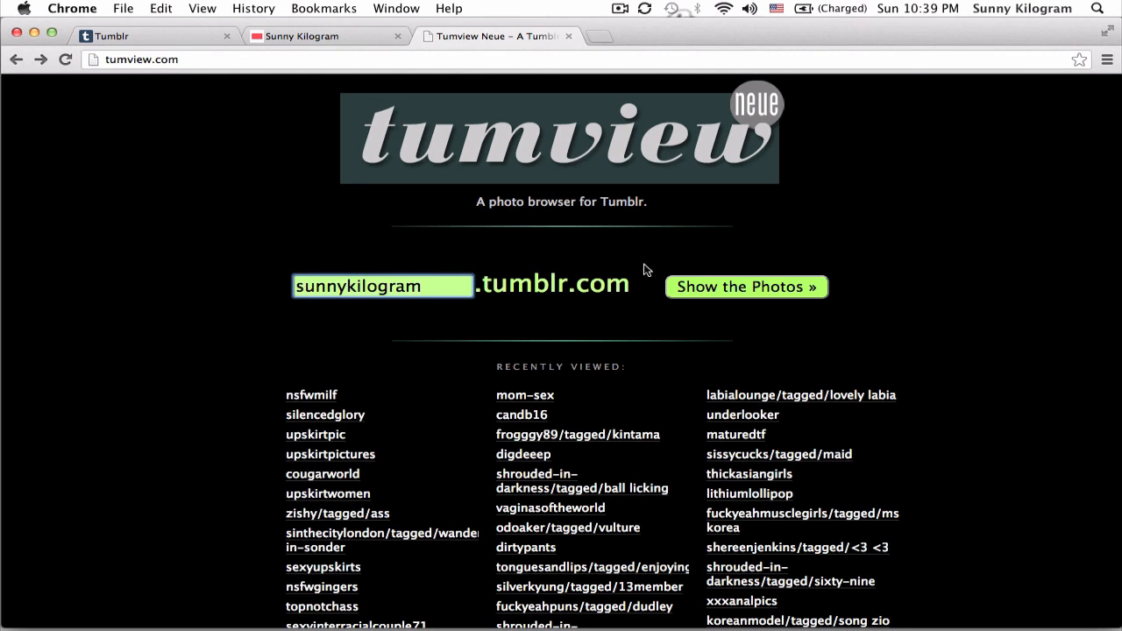
left_click(747, 288)
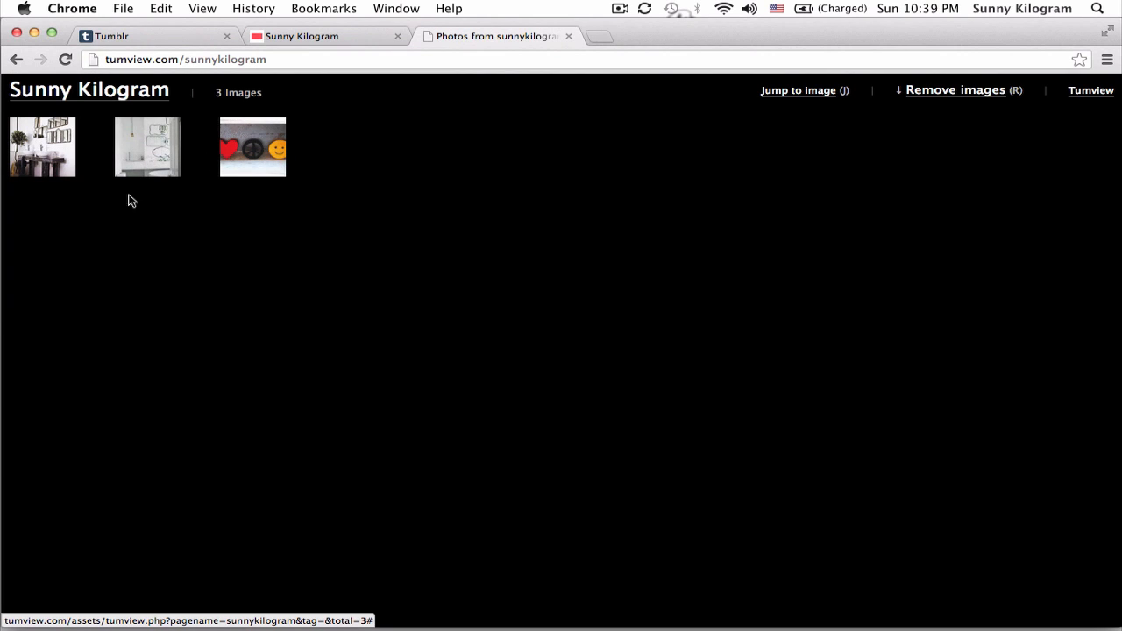
mouse_move(442, 195)
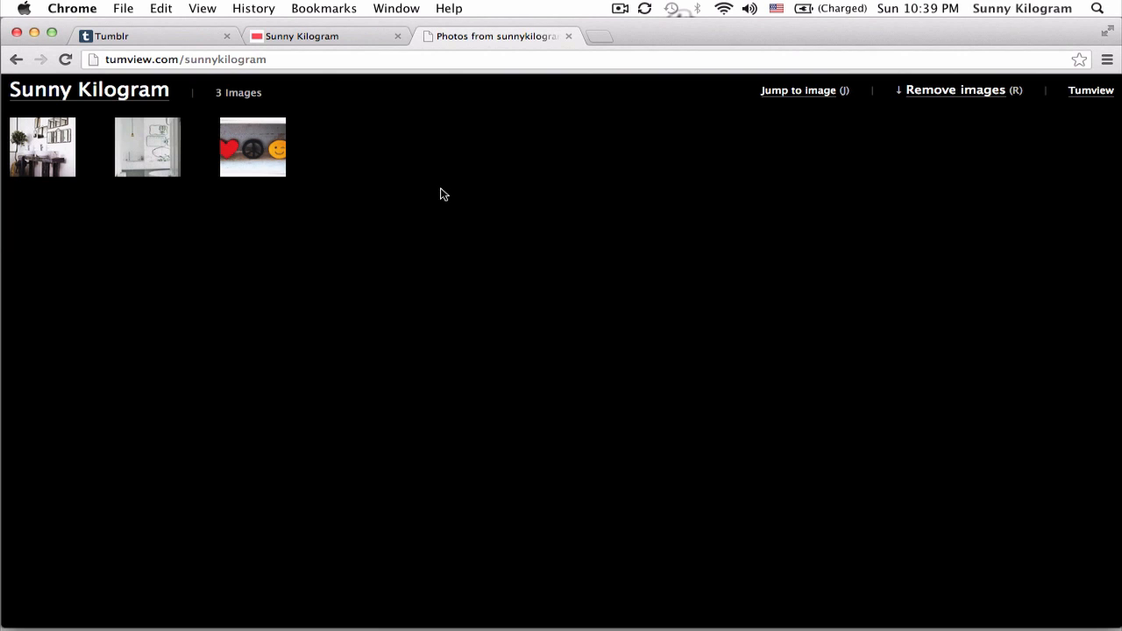
mouse_move(351, 156)
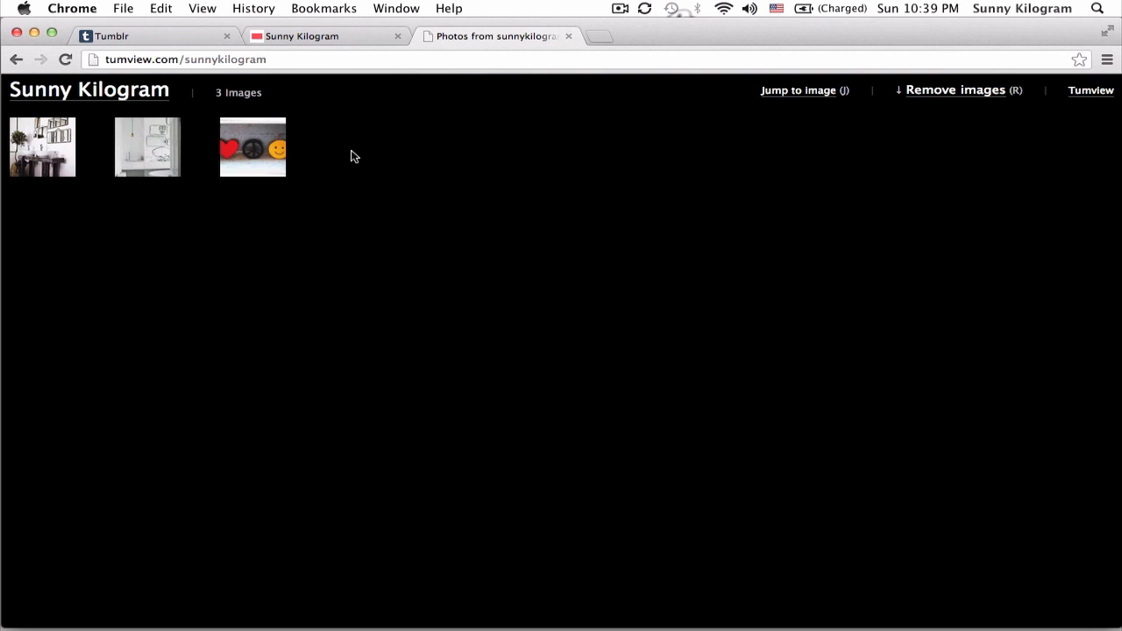
mouse_move(375, 75)
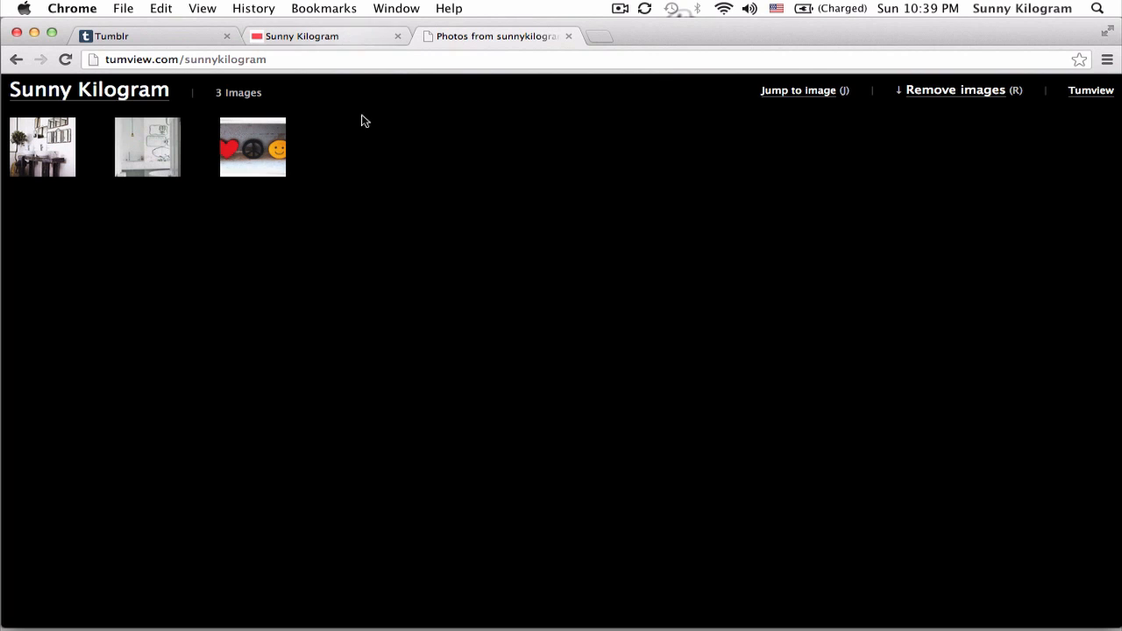
mouse_move(378, 173)
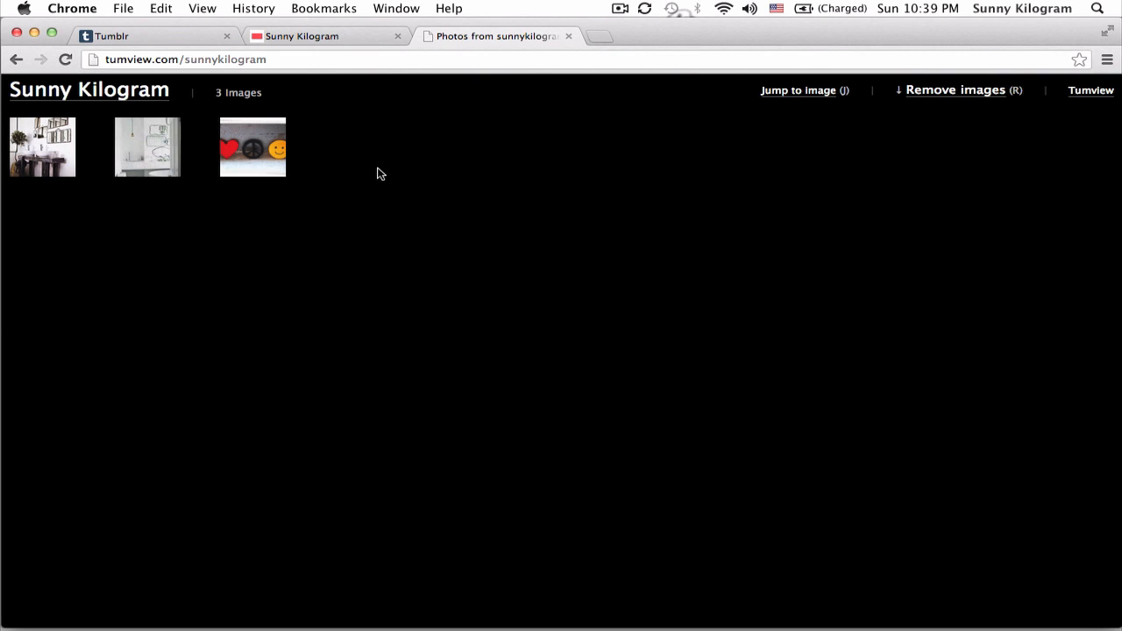
left_click(131, 35)
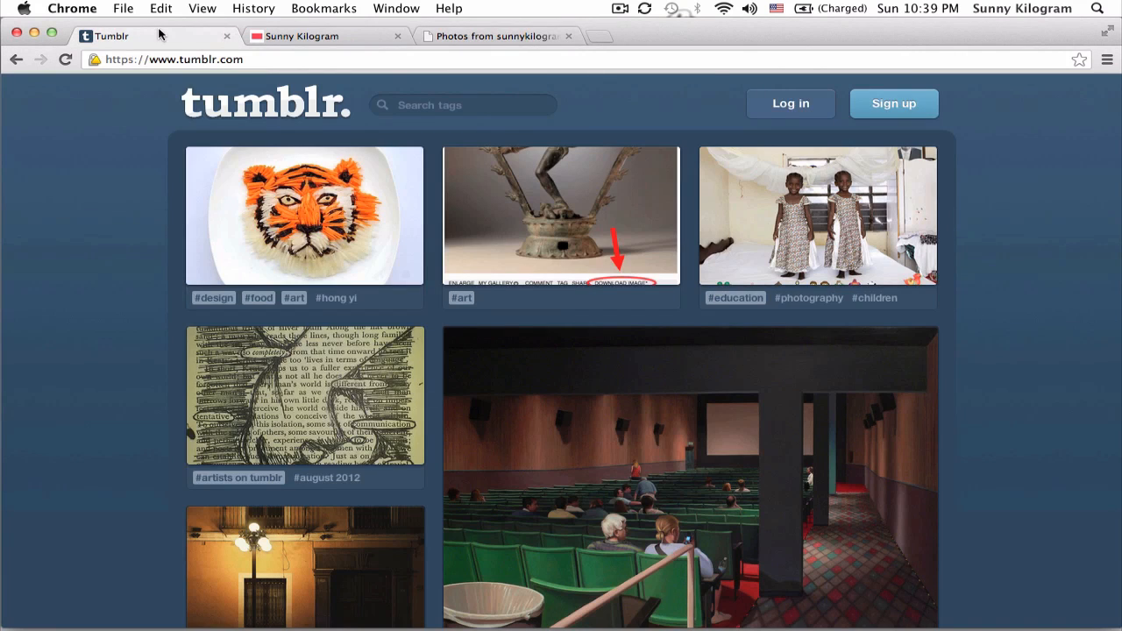
left_click(789, 104)
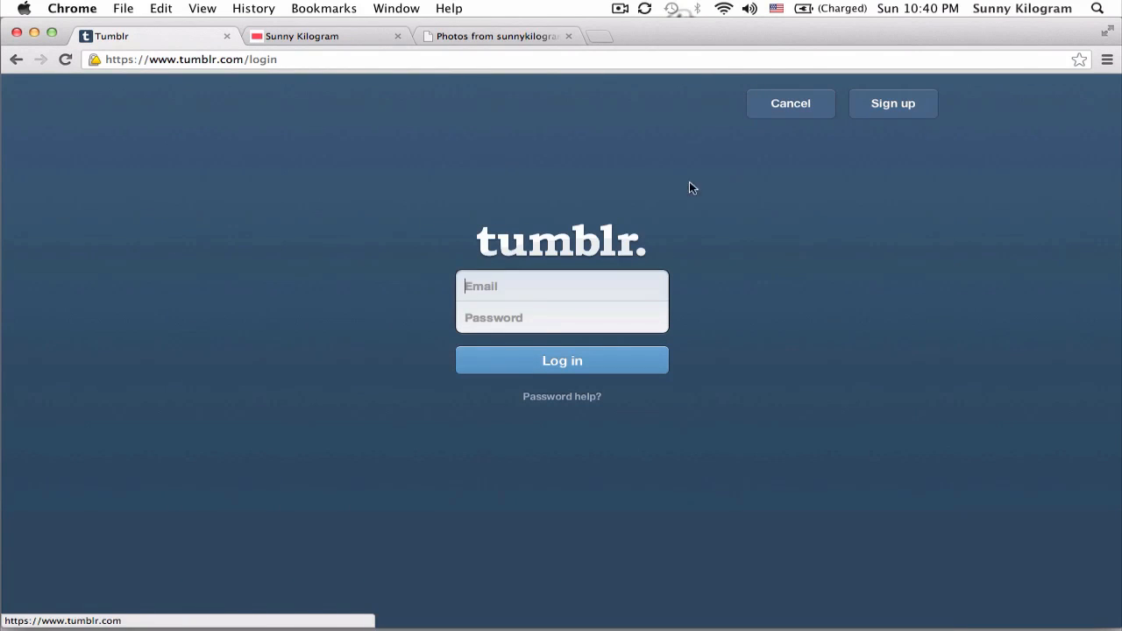
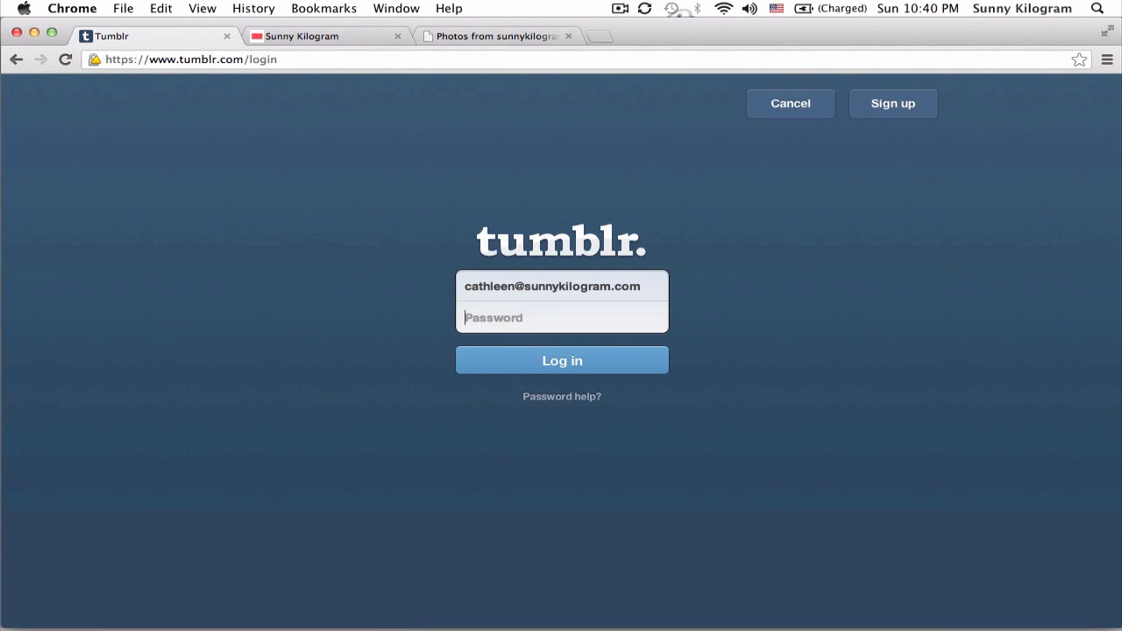
left_click(562, 361)
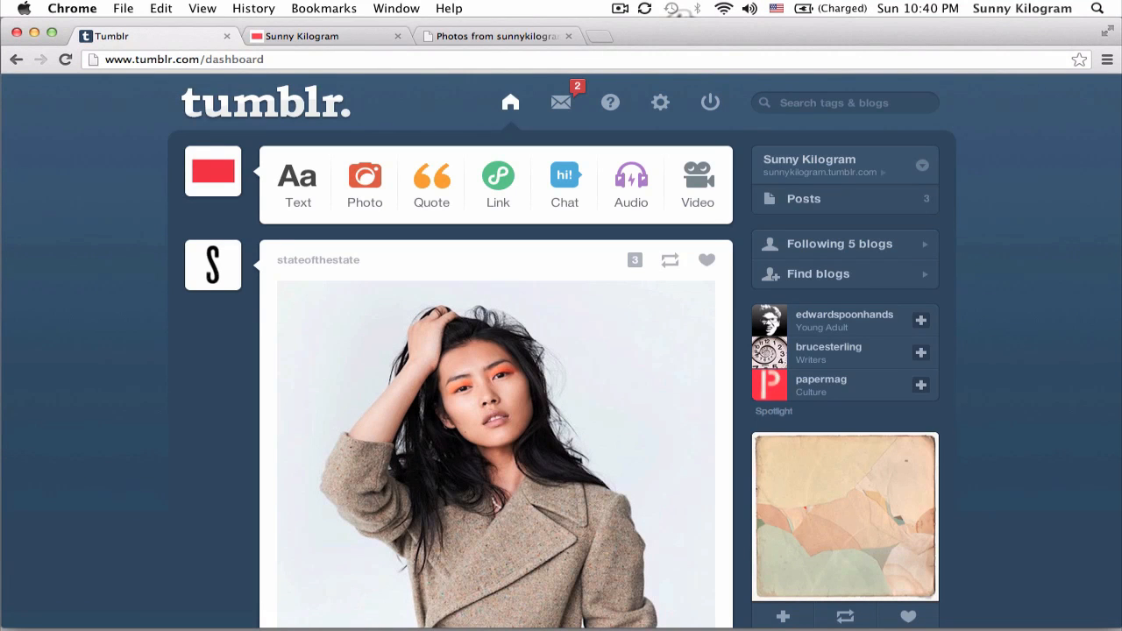
Step: Create a new photo post and upload the lakeside tree JPG from the computer
left_click(365, 175)
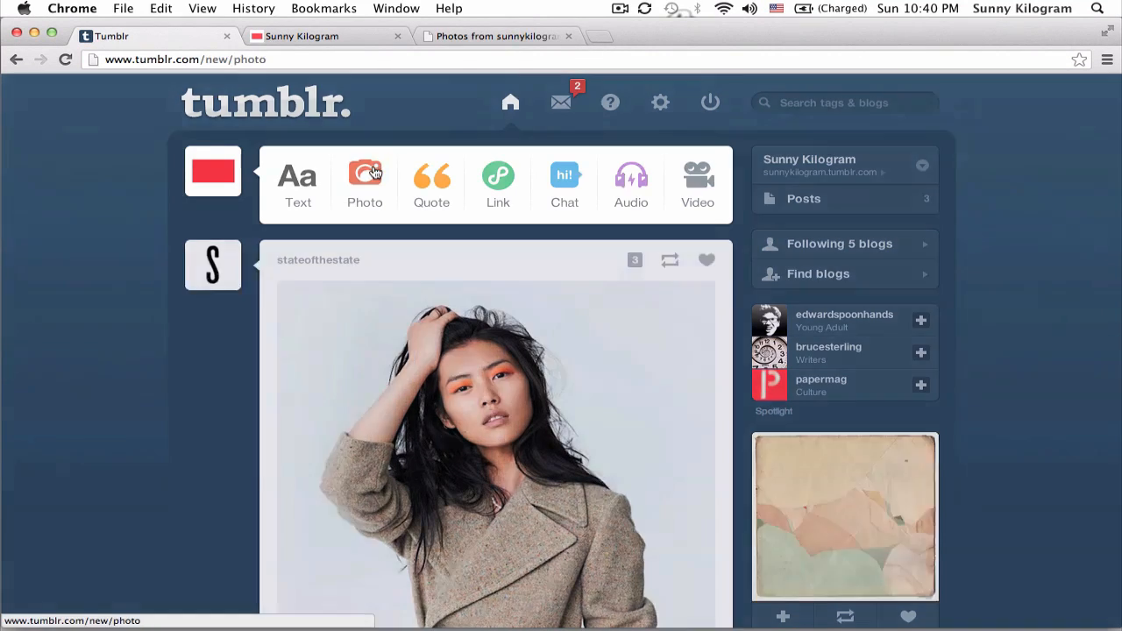
left_click(365, 173)
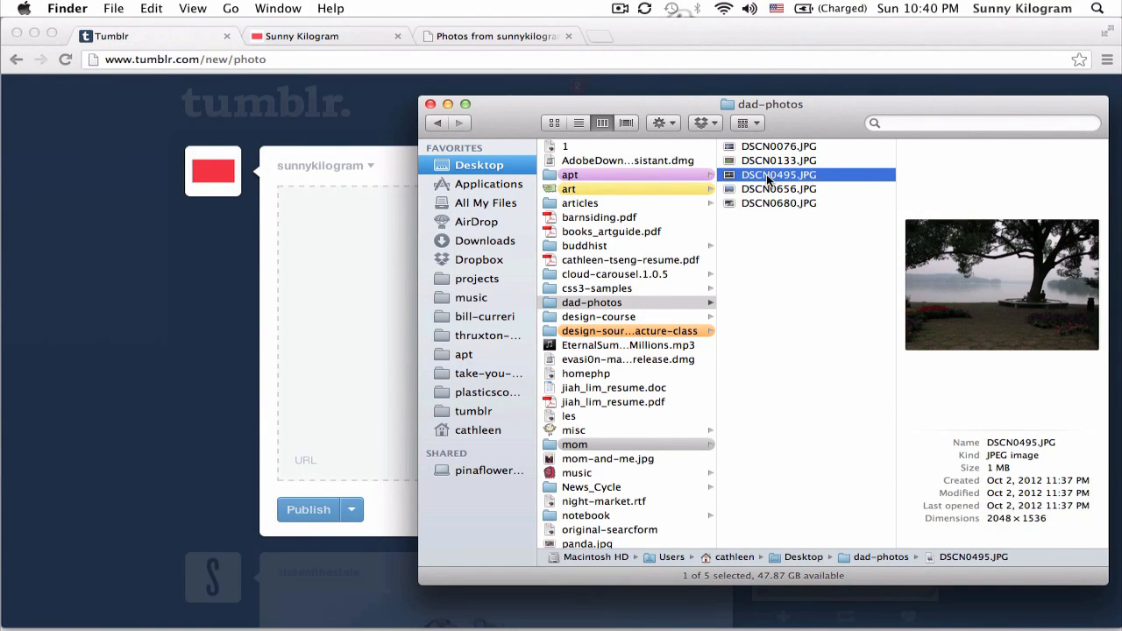
double_click(778, 175)
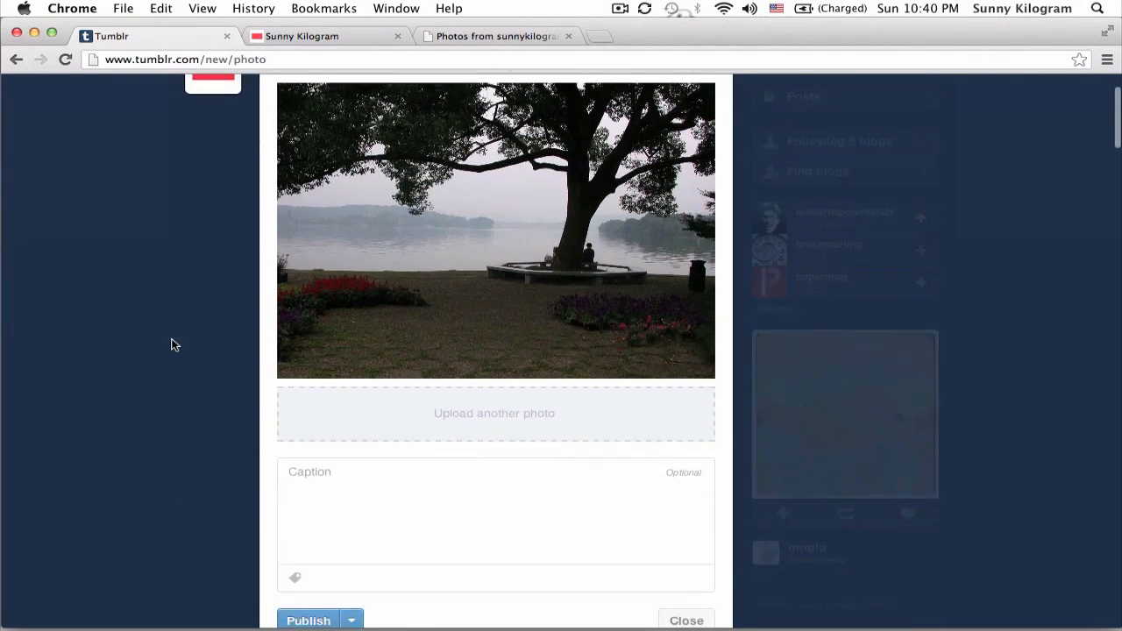
scroll("down", 3)
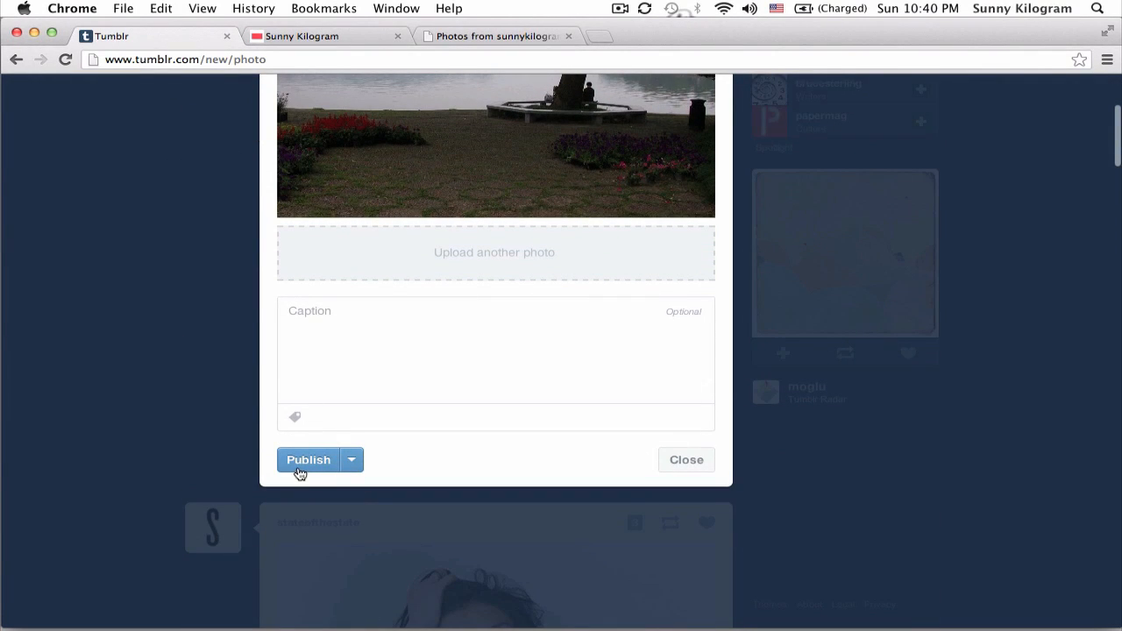
mouse_move(349, 460)
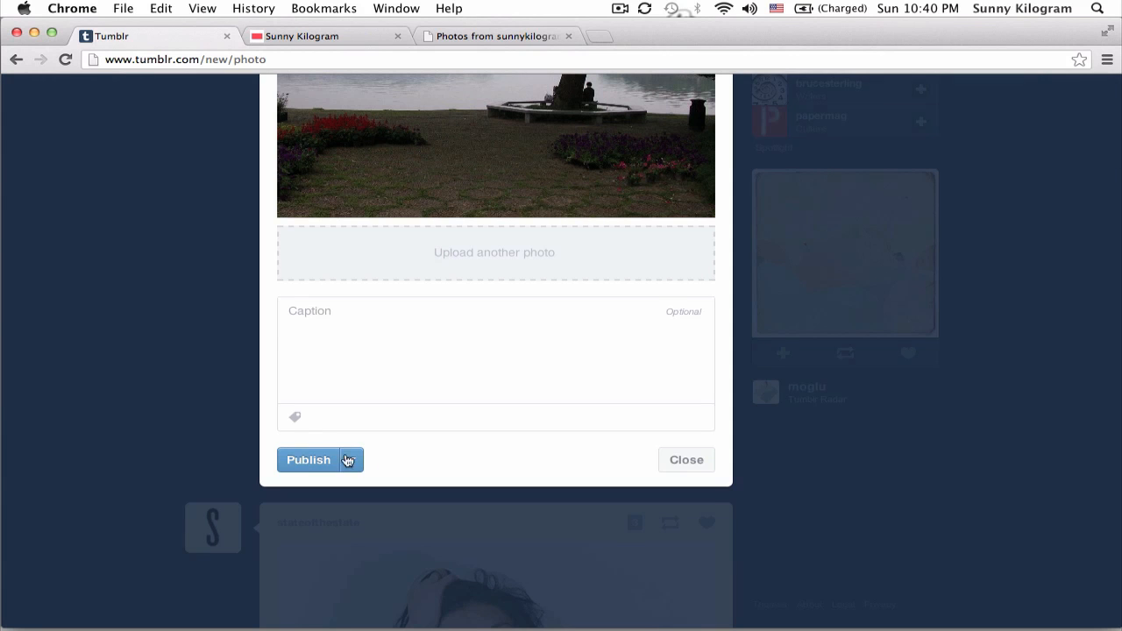
Step: Set the lakeside photo post's visibility to Private and create it
left_click(353, 460)
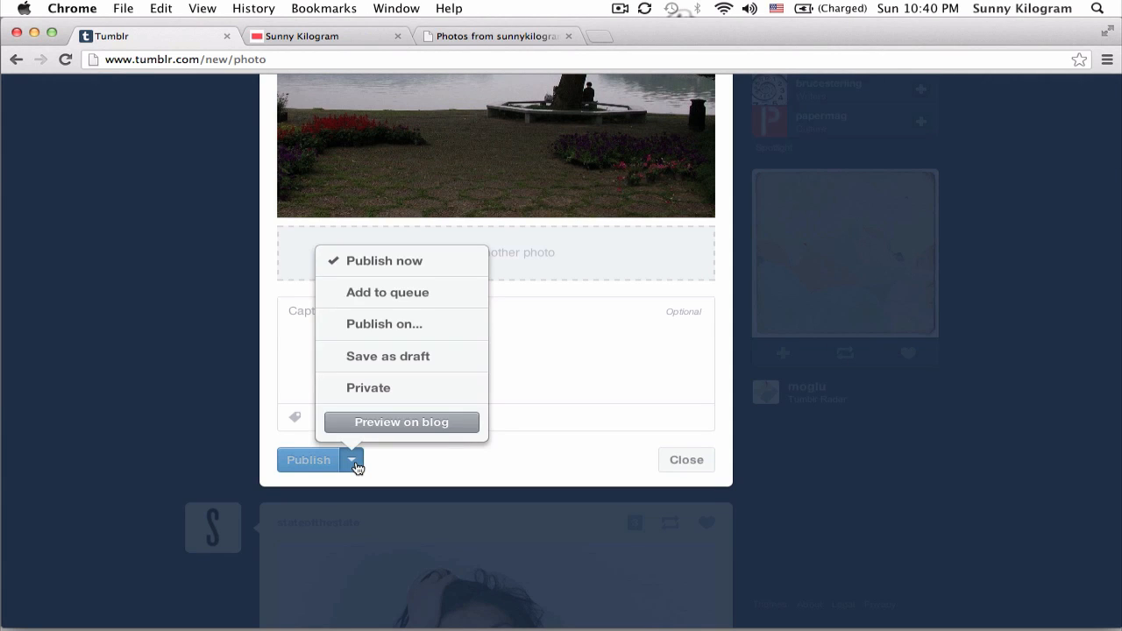
mouse_move(417, 347)
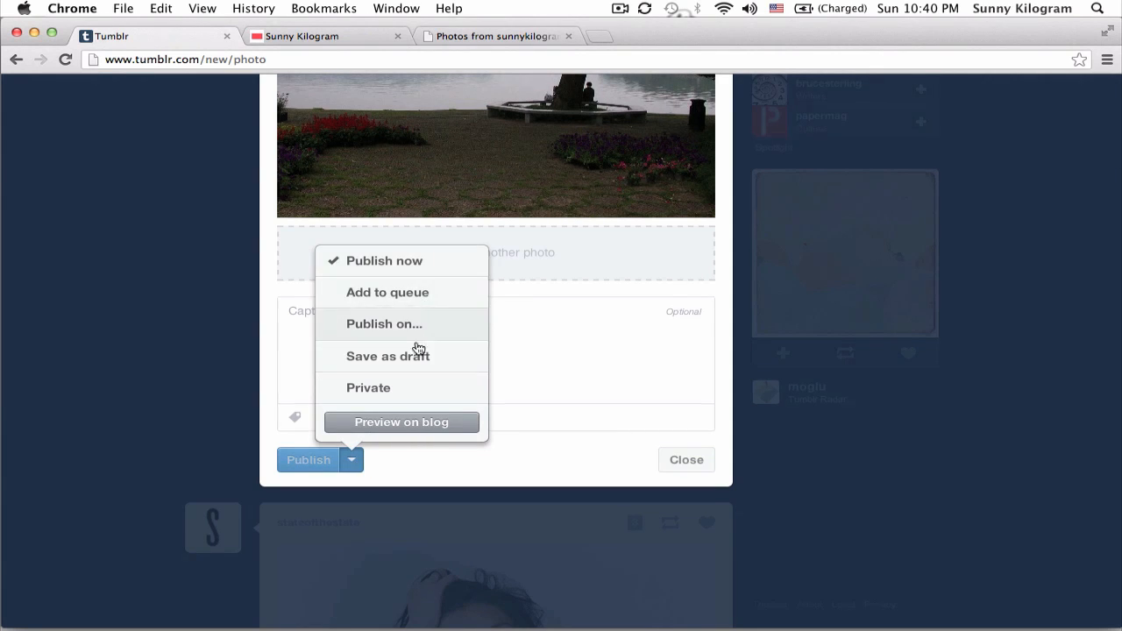
mouse_move(395, 395)
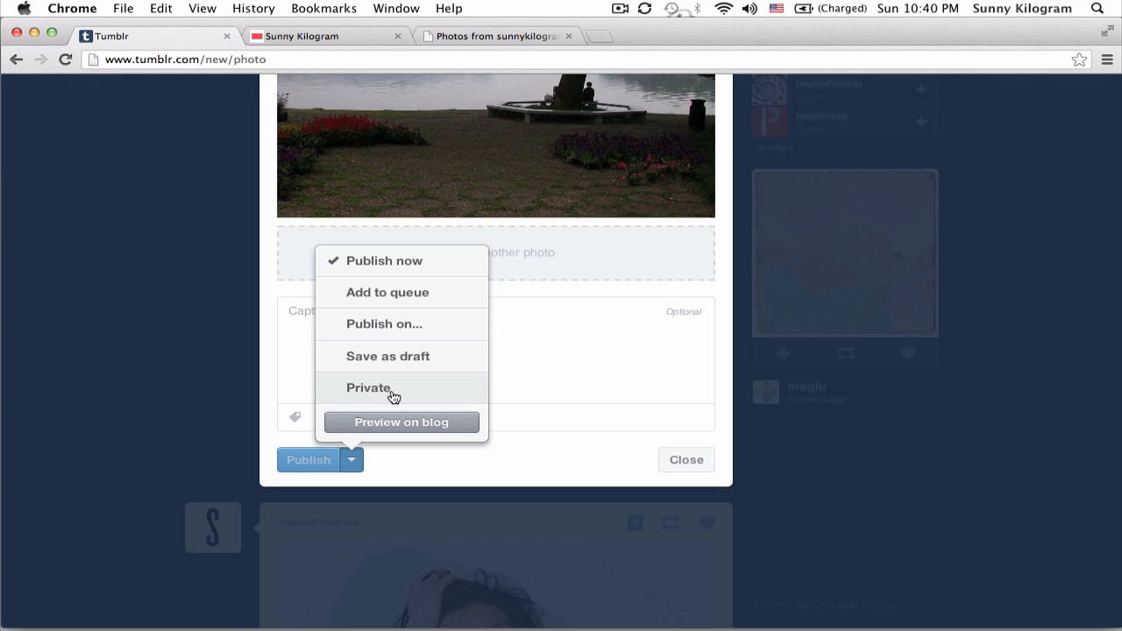
left_click(368, 388)
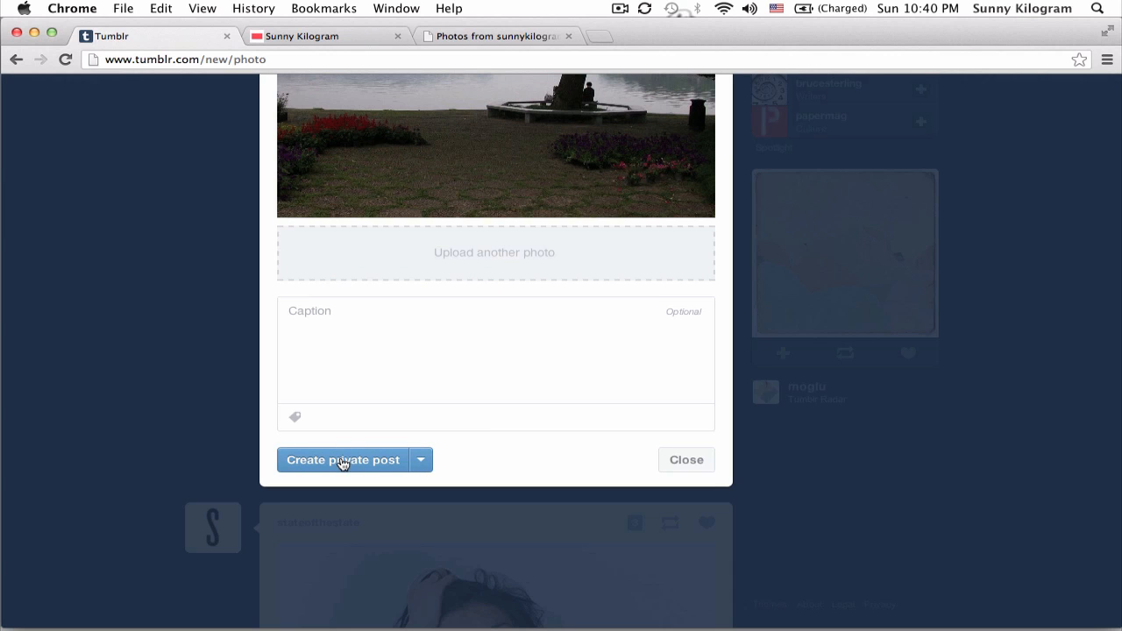
left_click(342, 460)
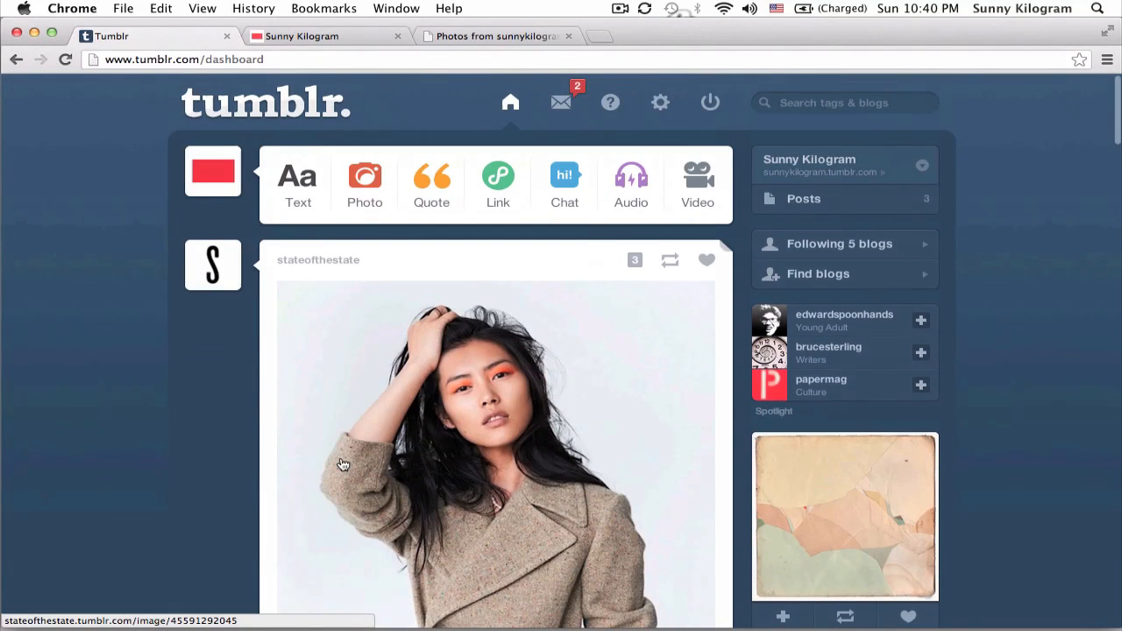
mouse_move(162, 453)
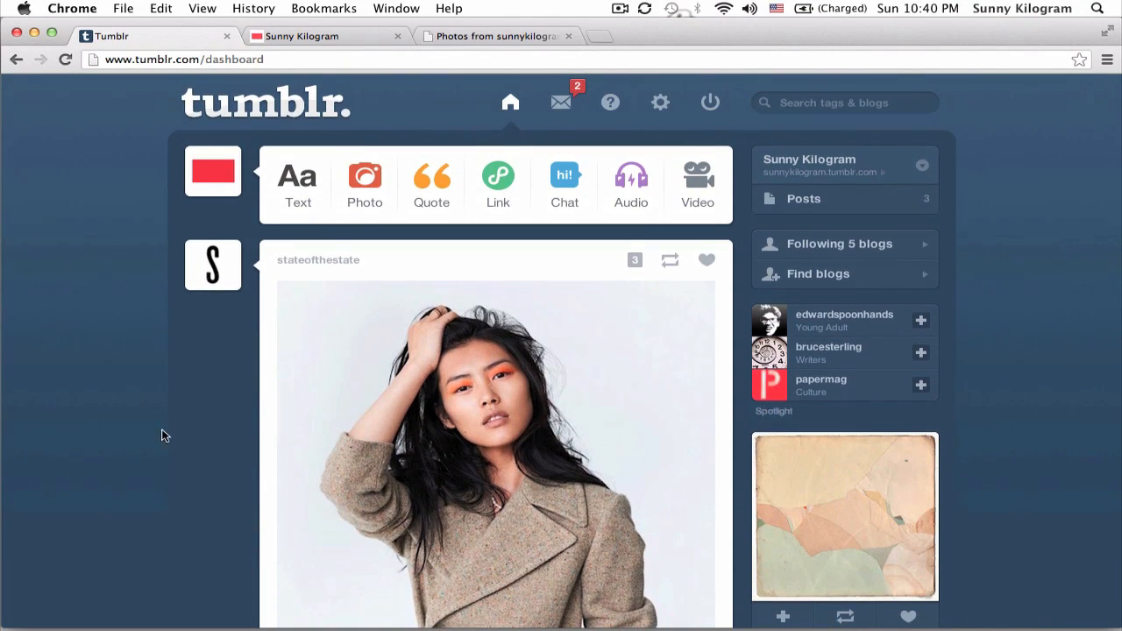
mouse_move(184, 407)
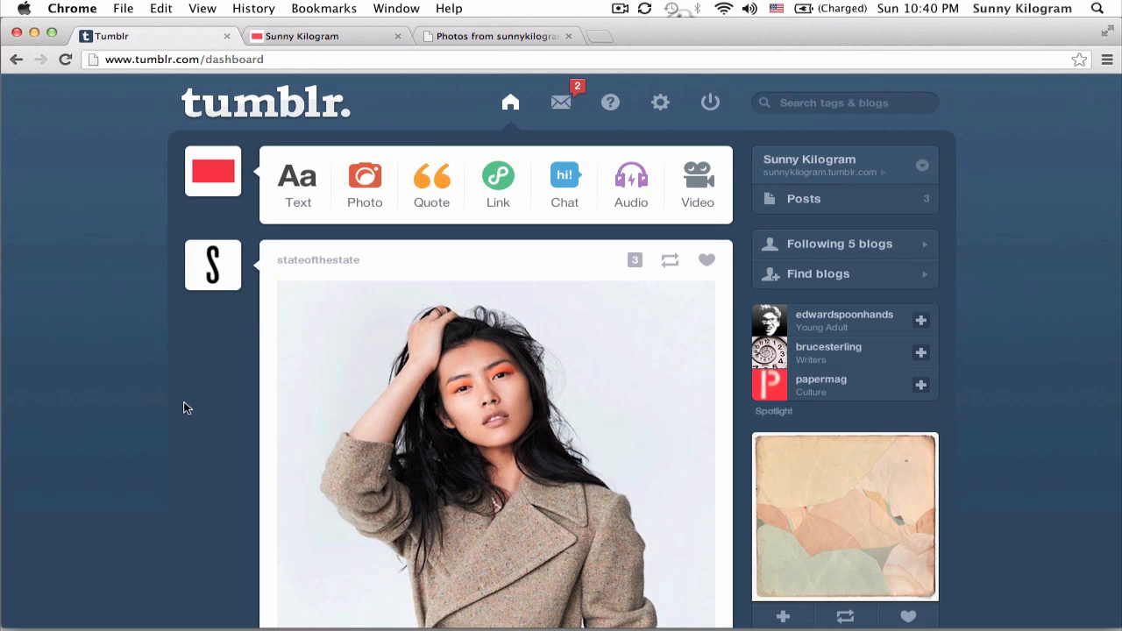
mouse_move(193, 418)
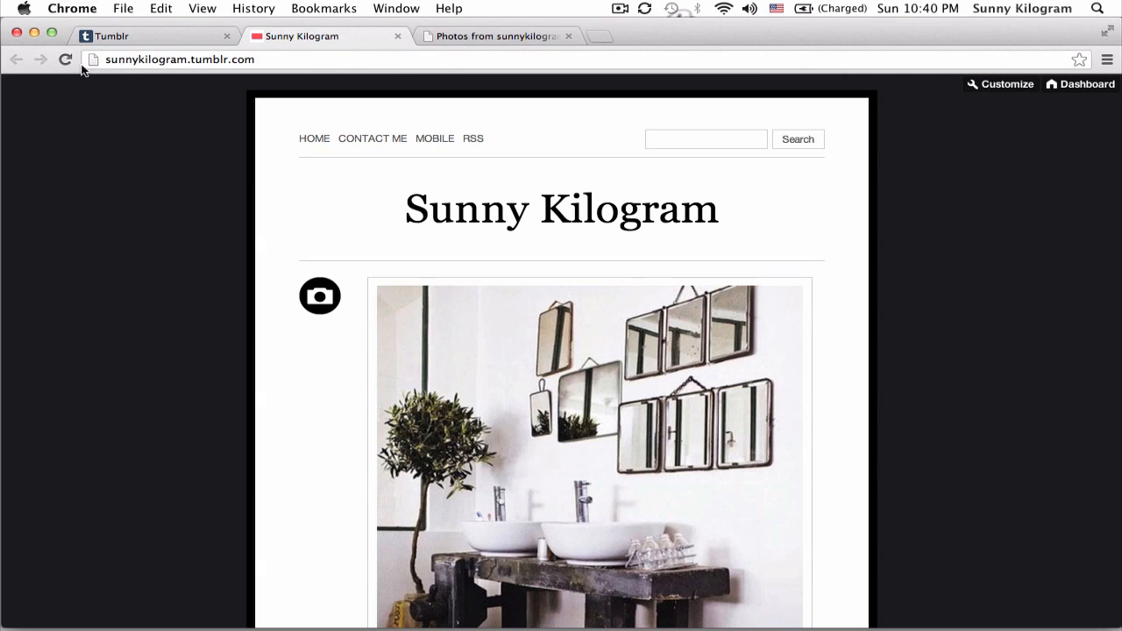
mouse_move(147, 281)
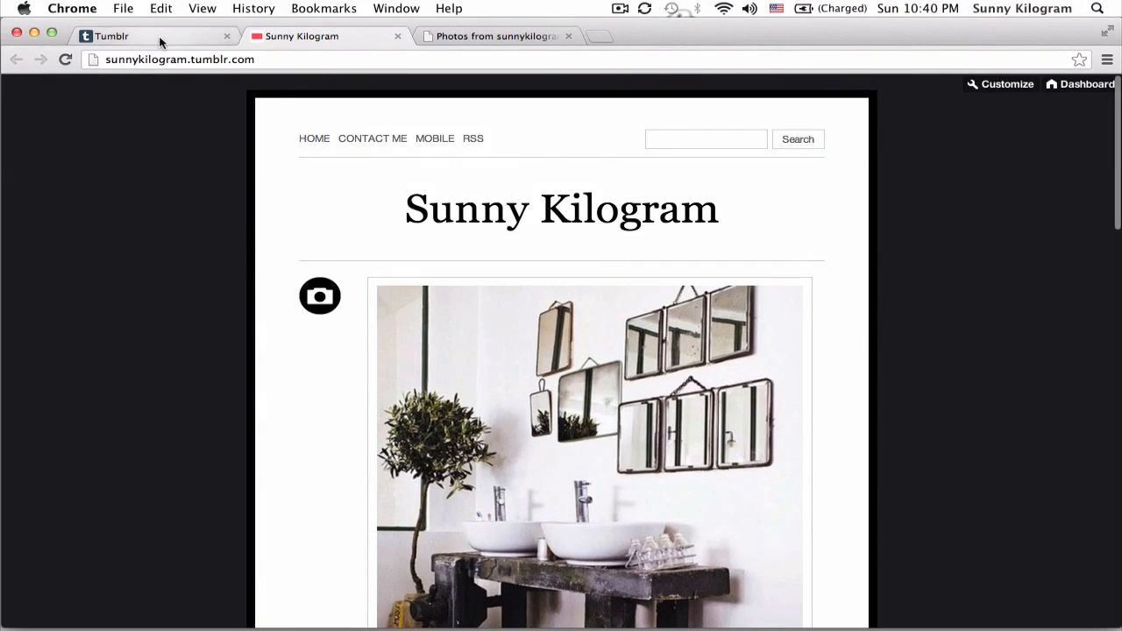
left_click(1085, 84)
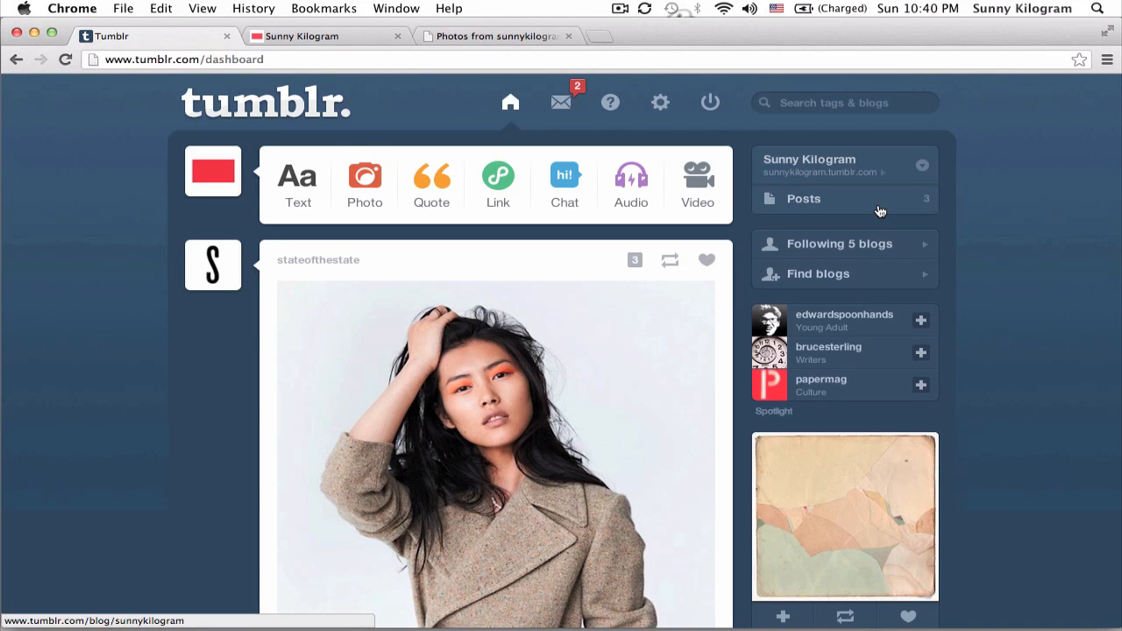
Step: Show Sunny Kilogram's own posts, with the lakeside photo marked private
left_click(803, 198)
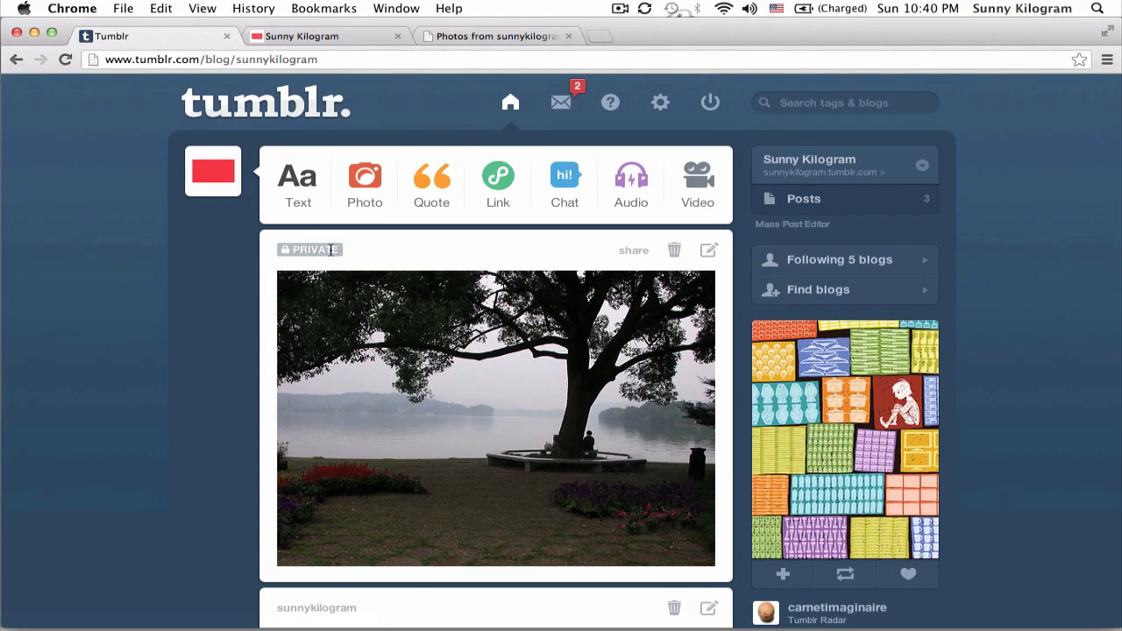
mouse_move(354, 256)
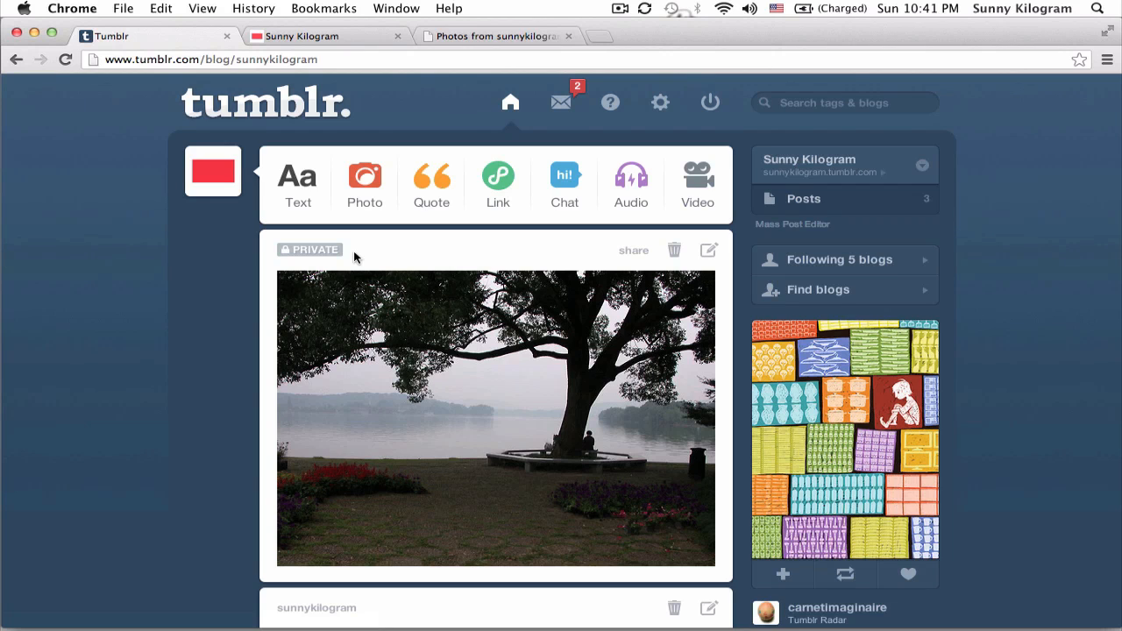
mouse_move(95, 288)
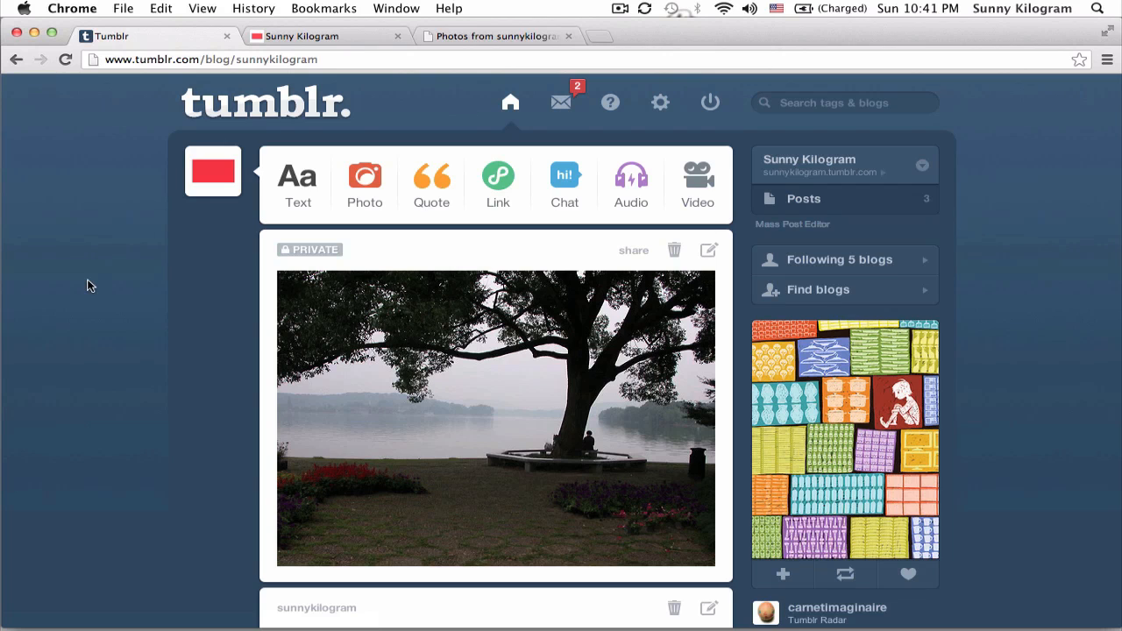
mouse_move(449, 107)
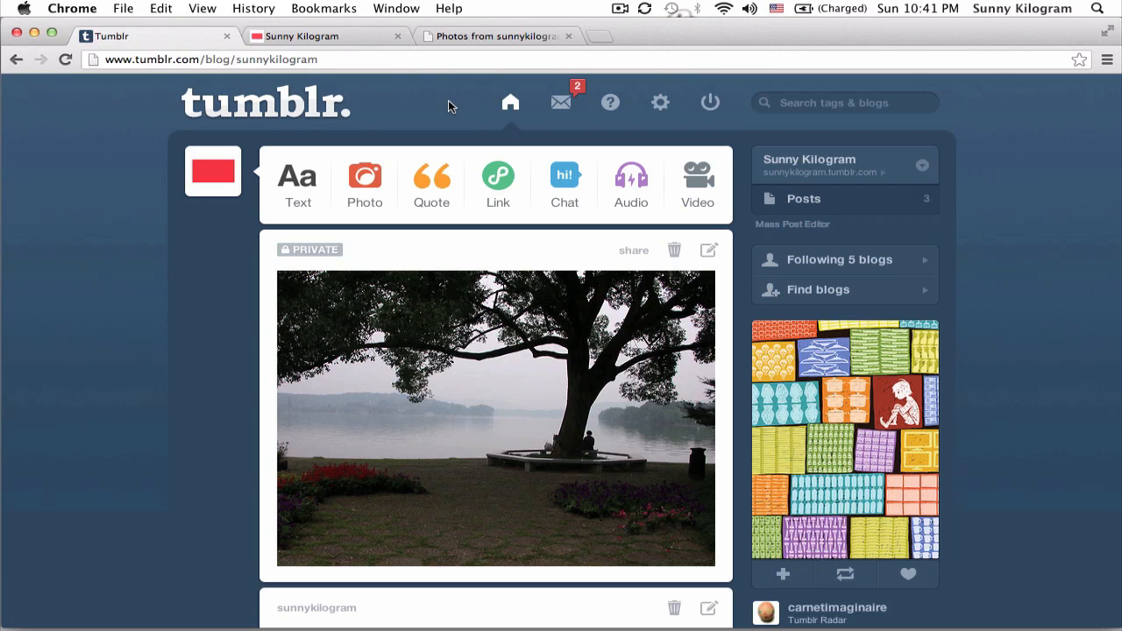
mouse_move(652, 125)
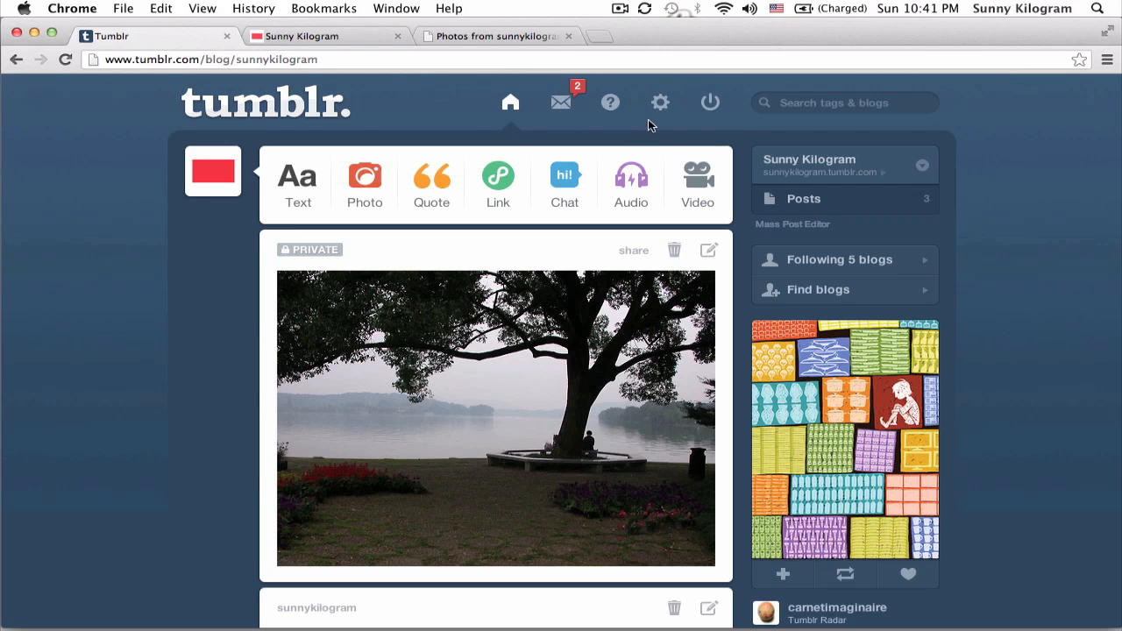
mouse_move(662, 101)
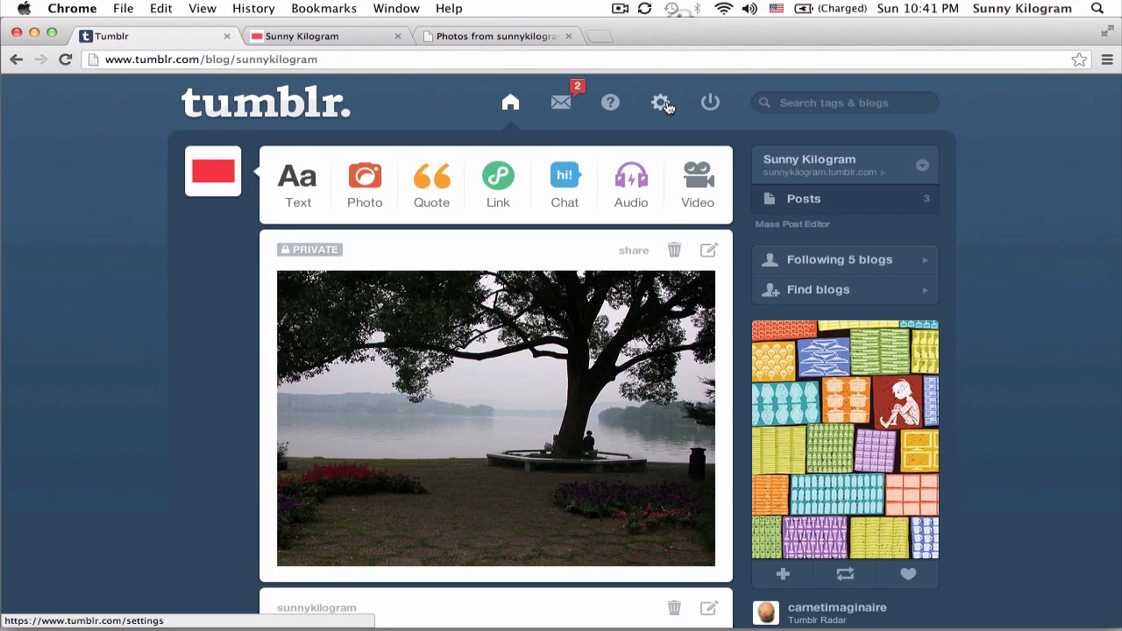
Step: Go to account settings and load the Sunny Kilogram blog's settings page
left_click(661, 102)
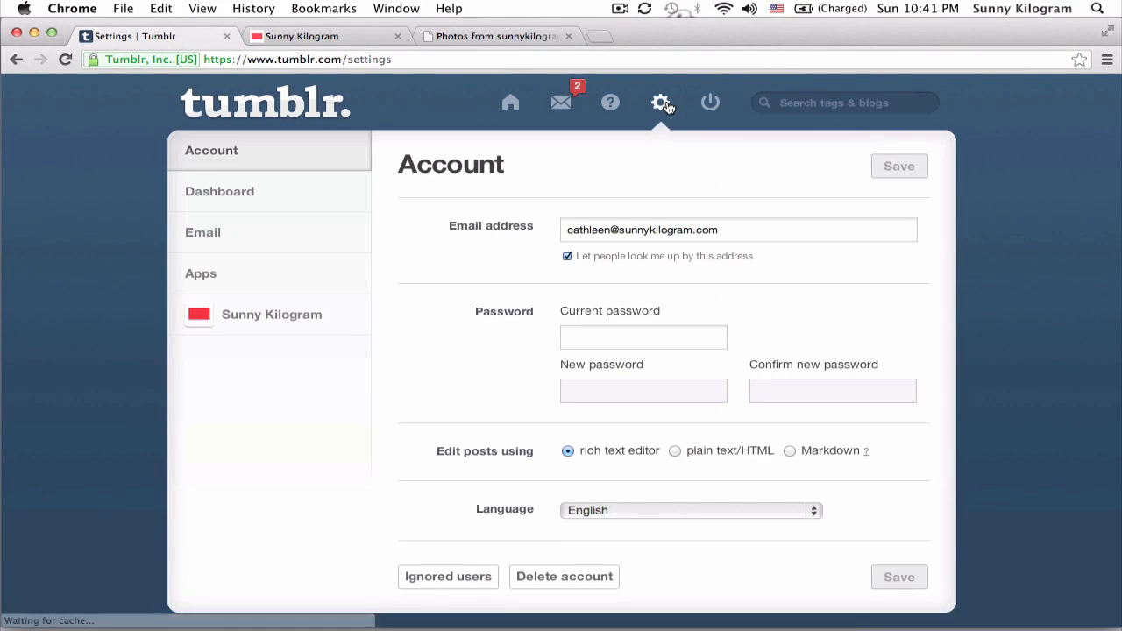
mouse_move(420, 128)
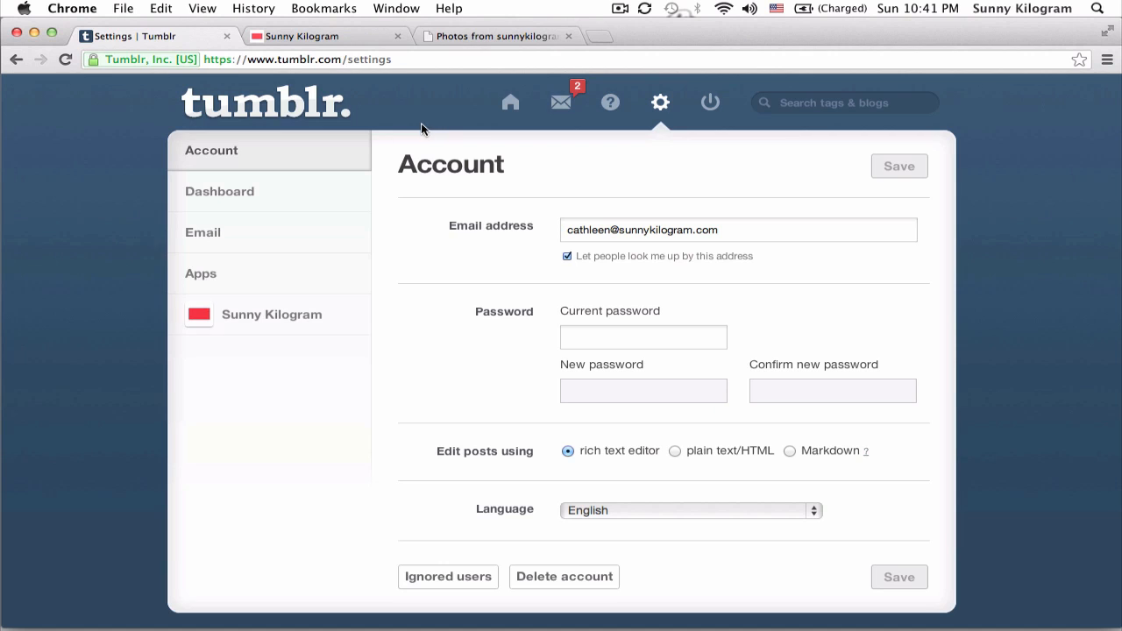
mouse_move(279, 319)
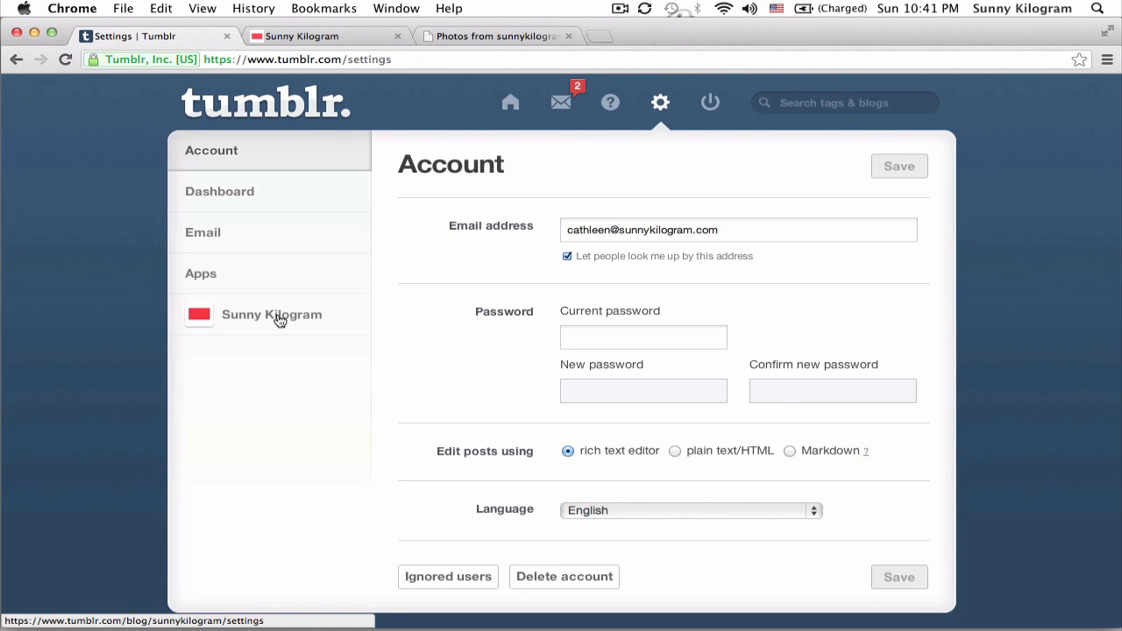
left_click(271, 314)
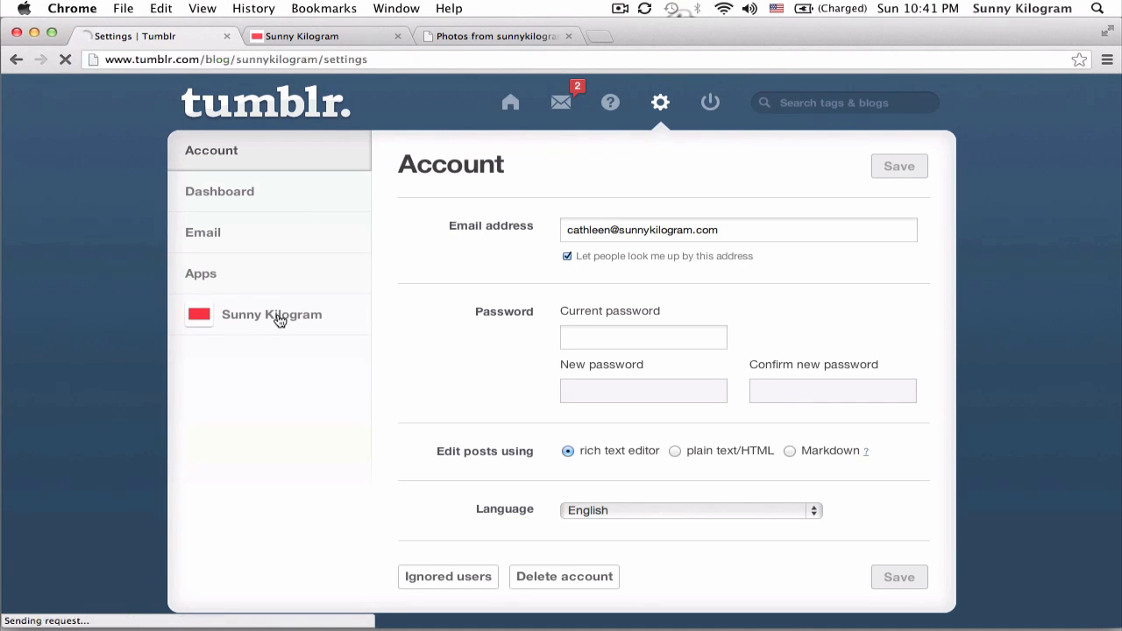
left_click(272, 314)
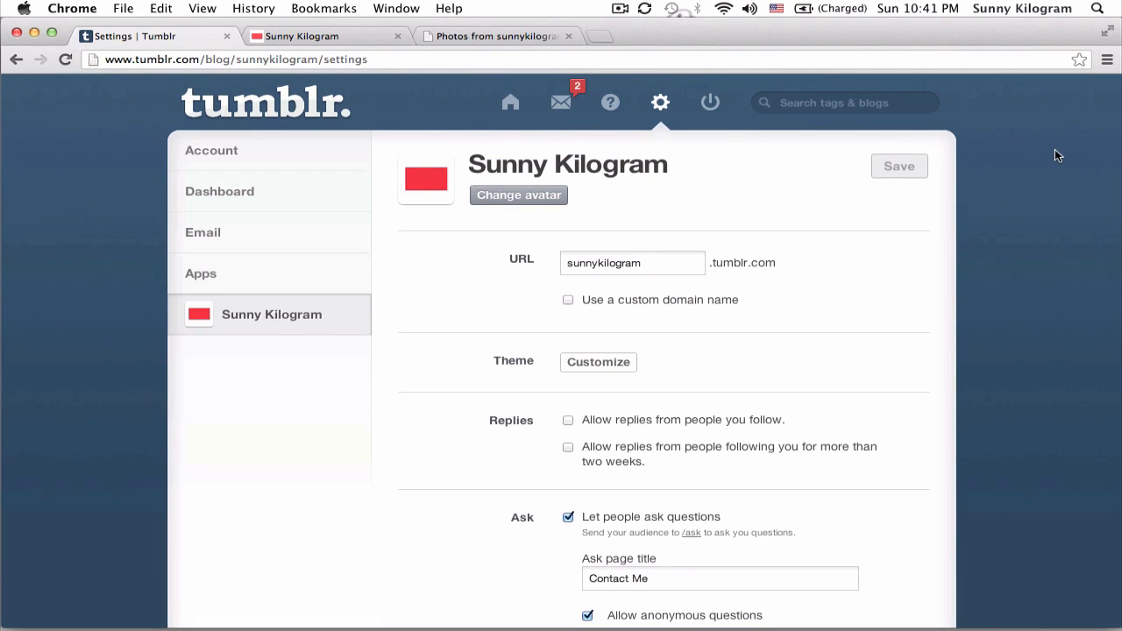
Step: Turn off 'Allow search engines to index your blog' and save the settings
scroll("down", 3)
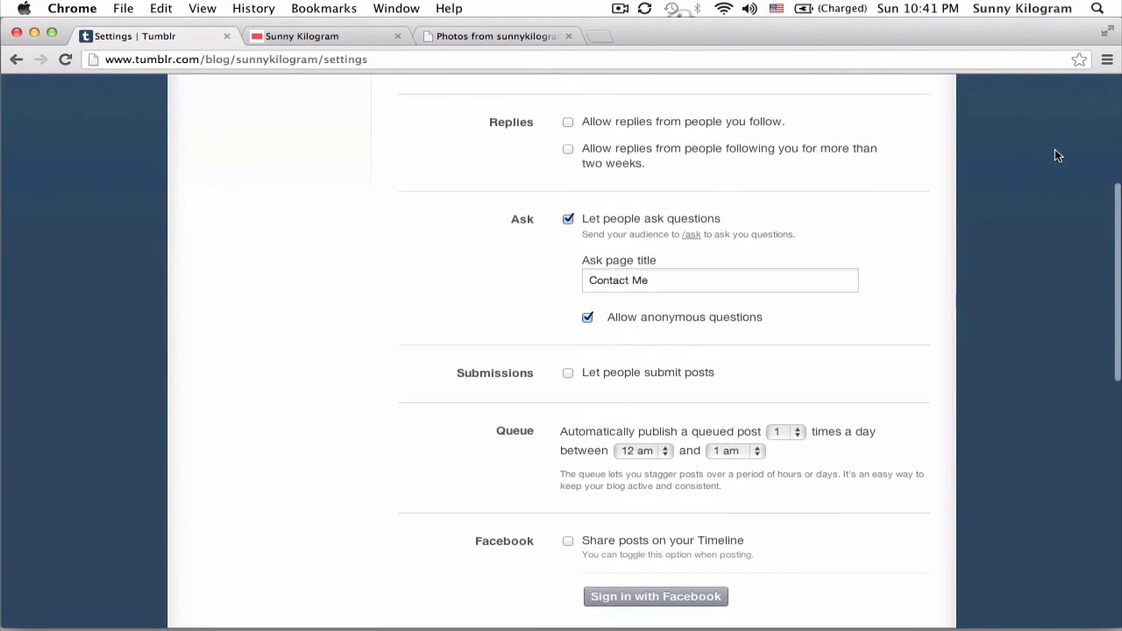
scroll("down", 3)
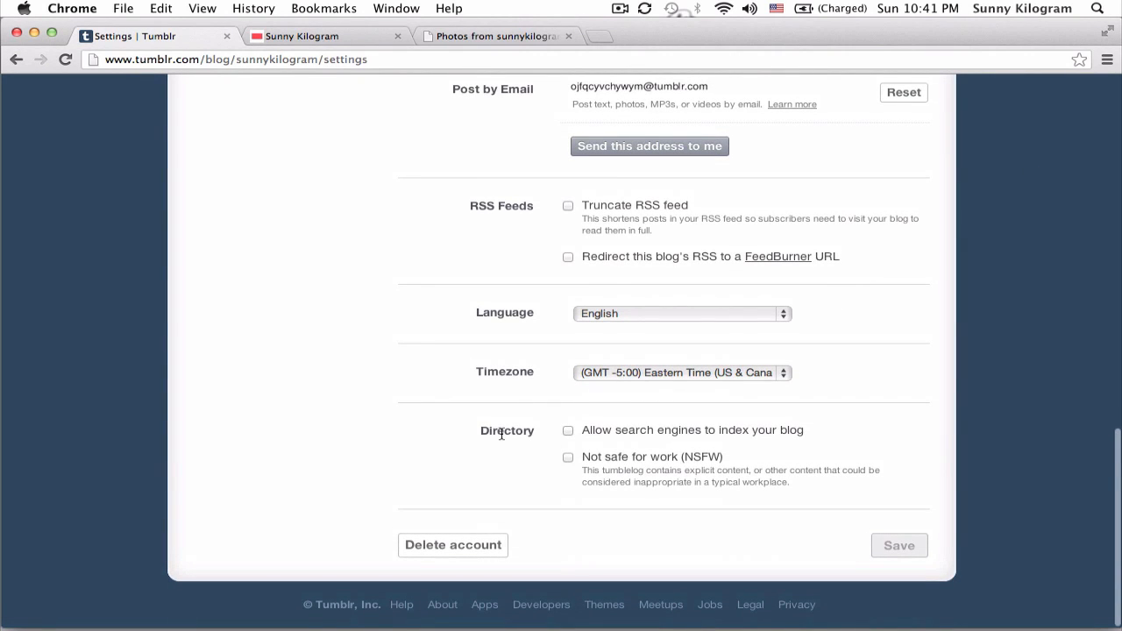
mouse_move(593, 435)
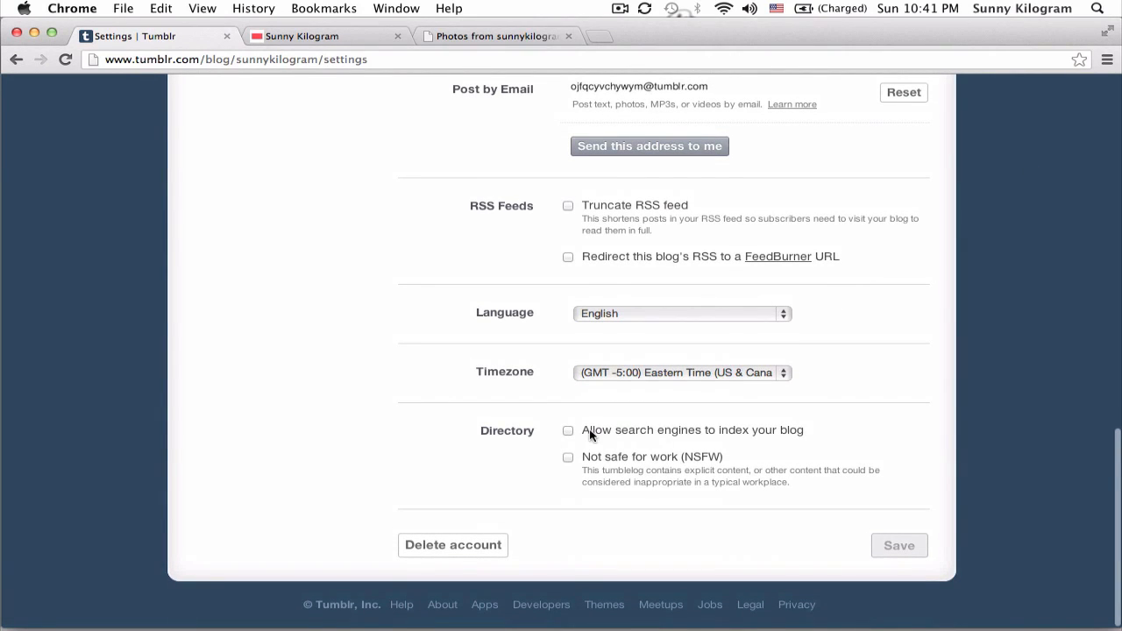
mouse_move(719, 438)
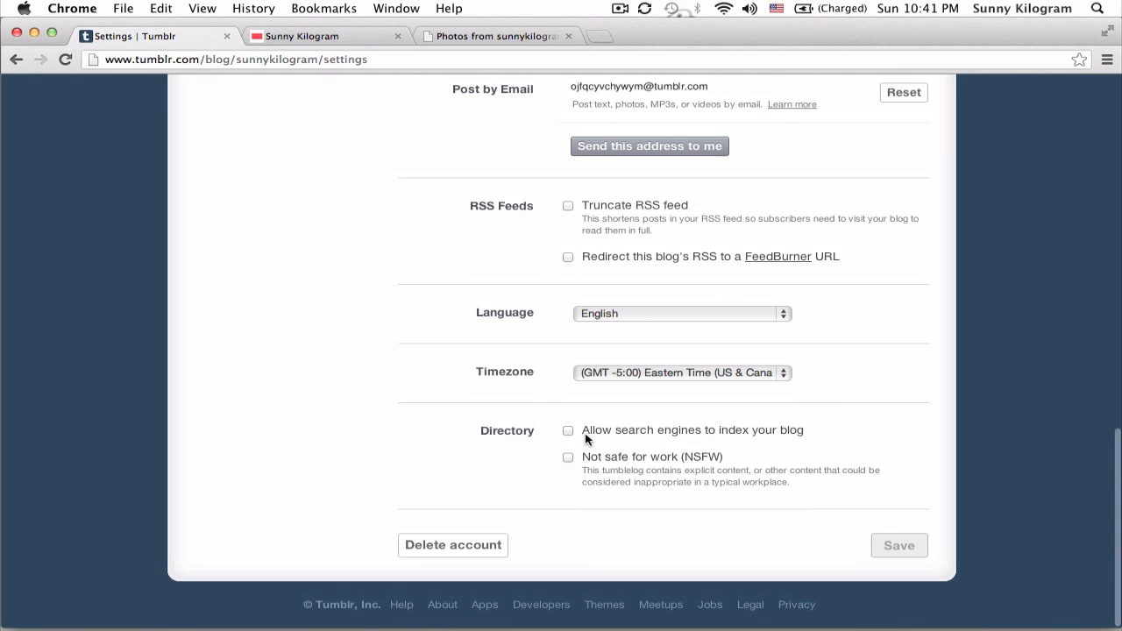
mouse_move(590, 417)
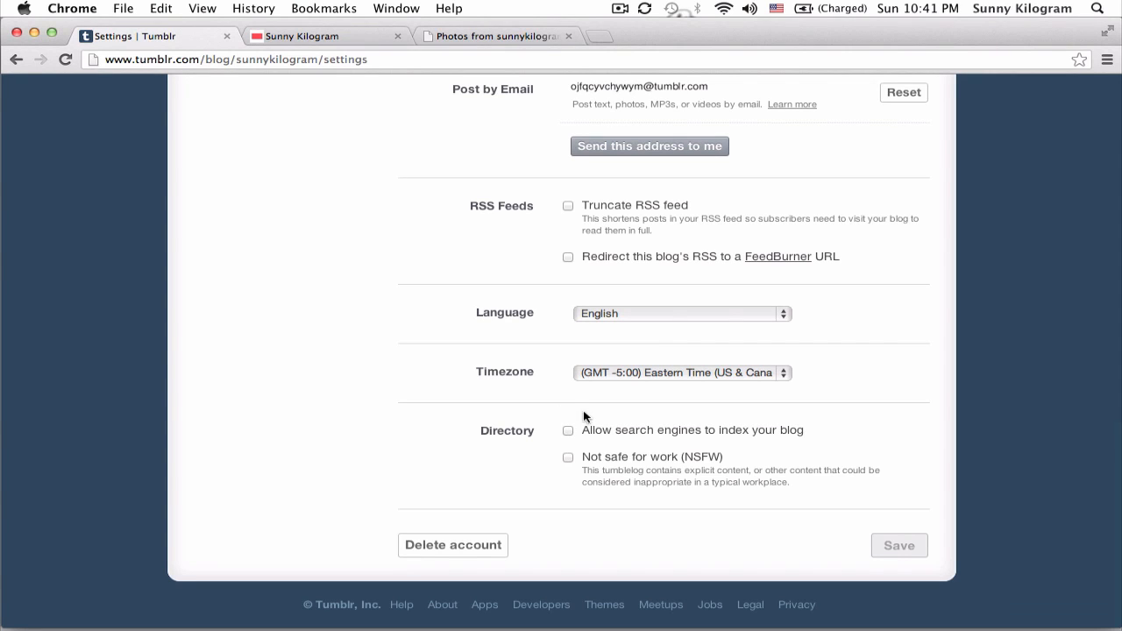
mouse_move(577, 433)
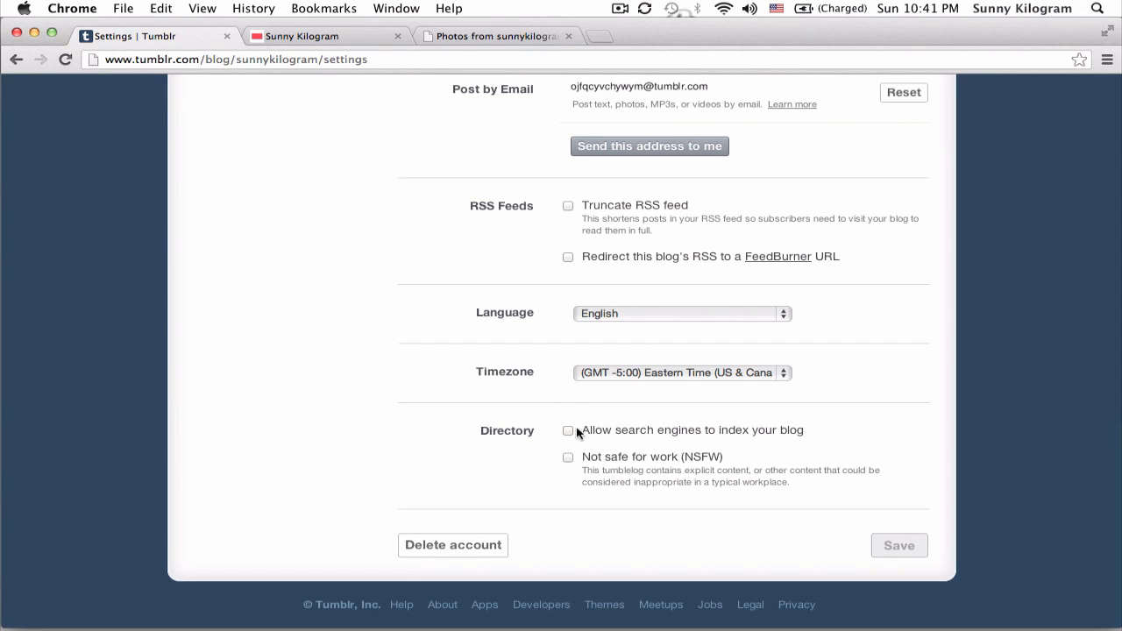
mouse_move(568, 439)
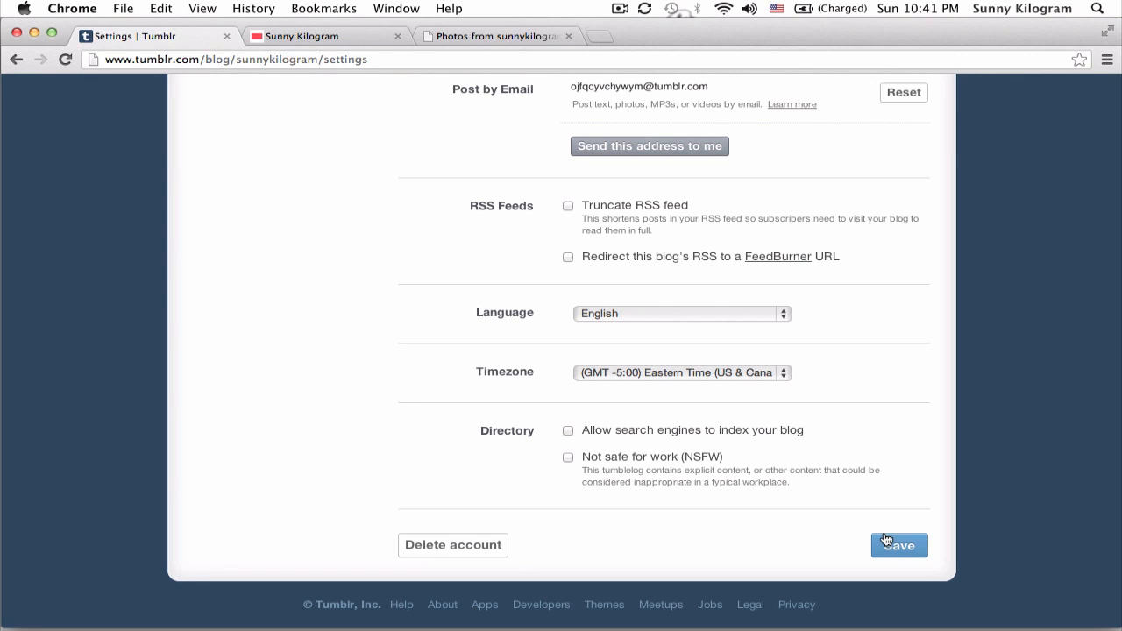
left_click(898, 543)
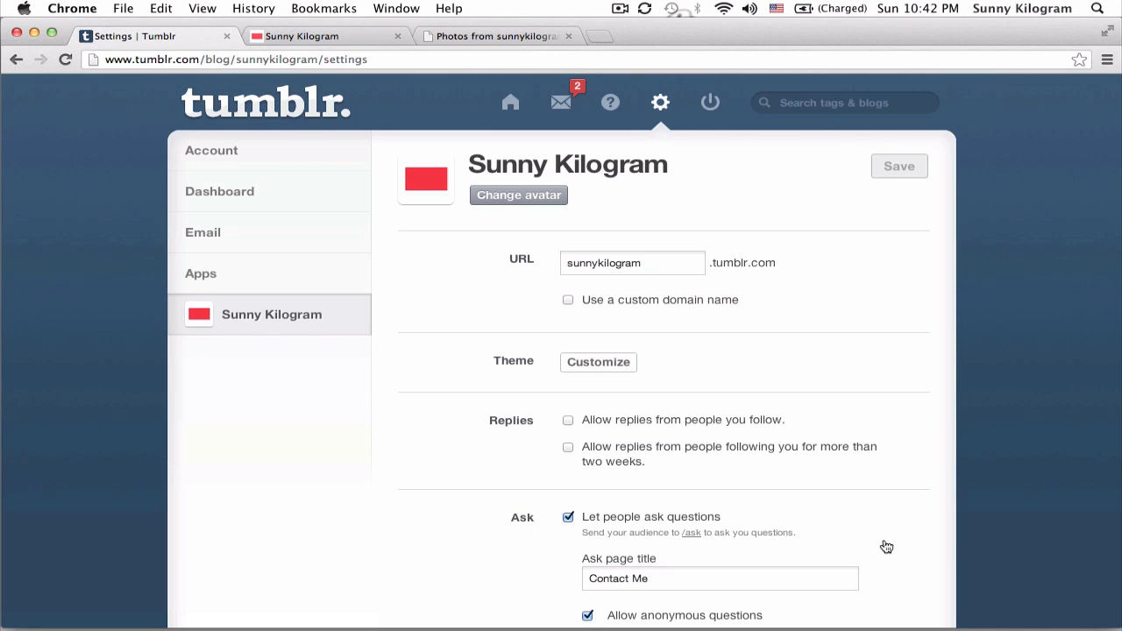
mouse_move(980, 287)
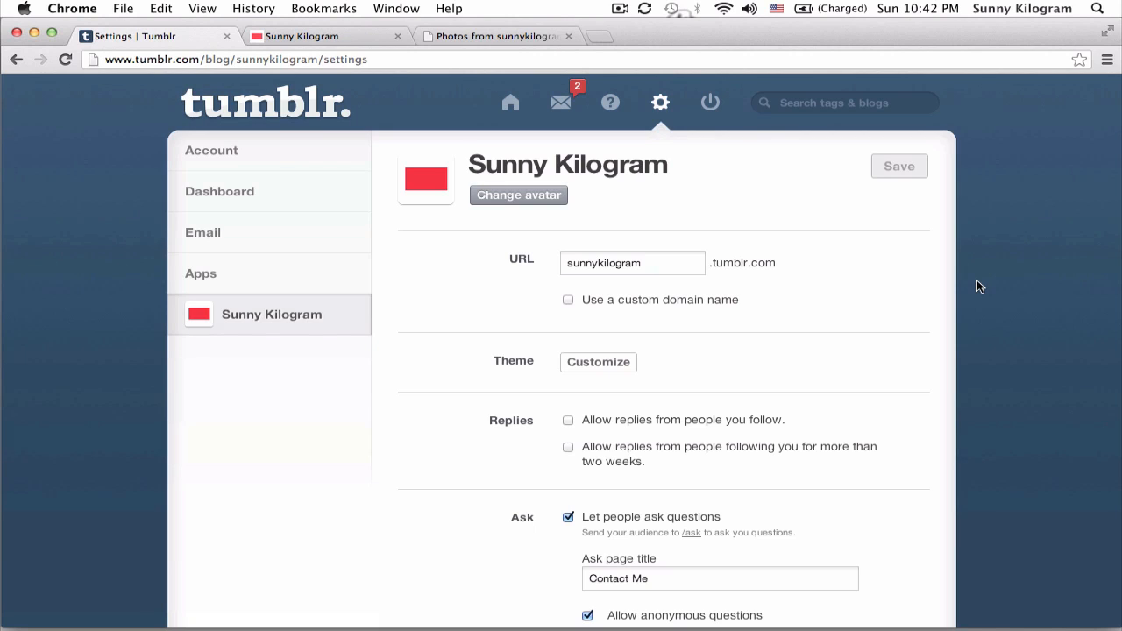
Step: Return to the dashboard via the tumblr logo
left_click(266, 100)
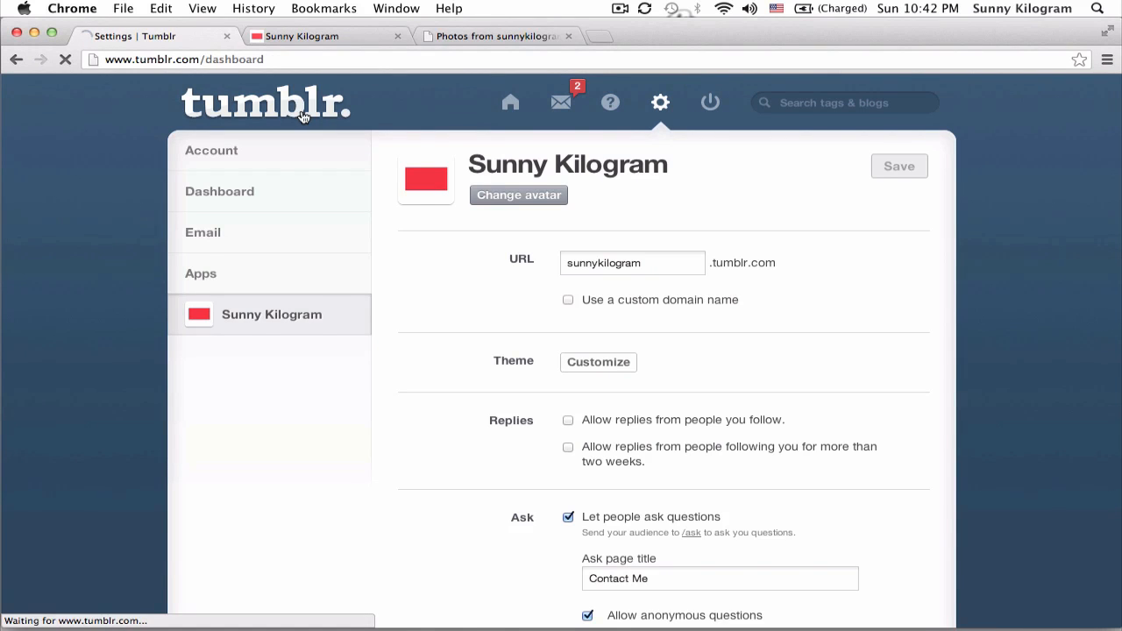
Step: Choose 'Create a new blog' from the Sunny Kilogram sidebar menu
left_click(510, 102)
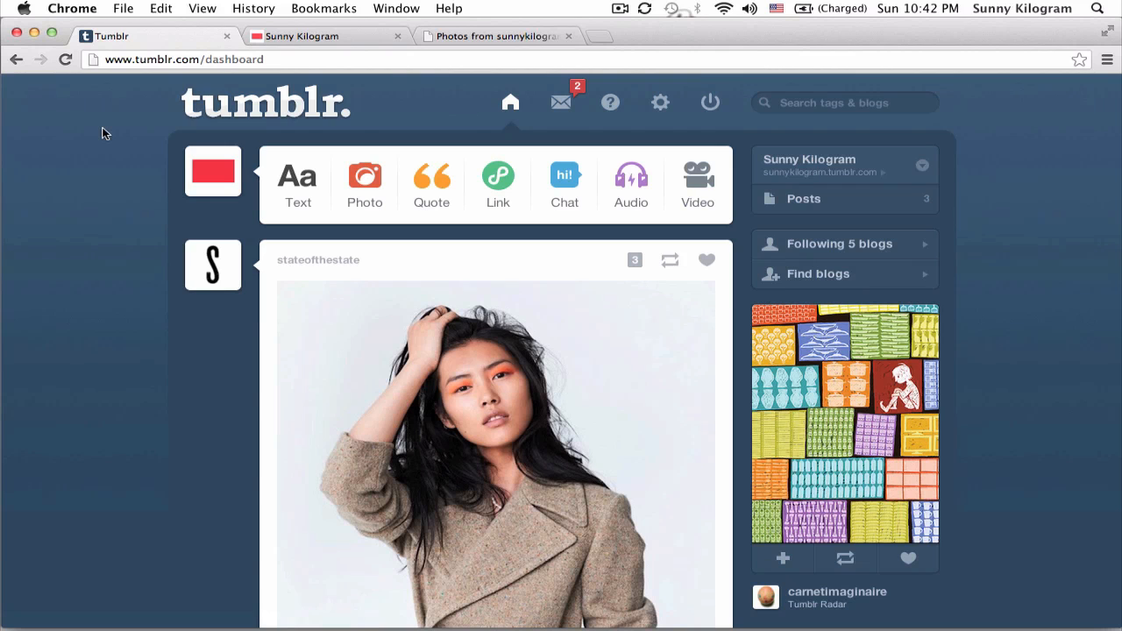
mouse_move(808, 179)
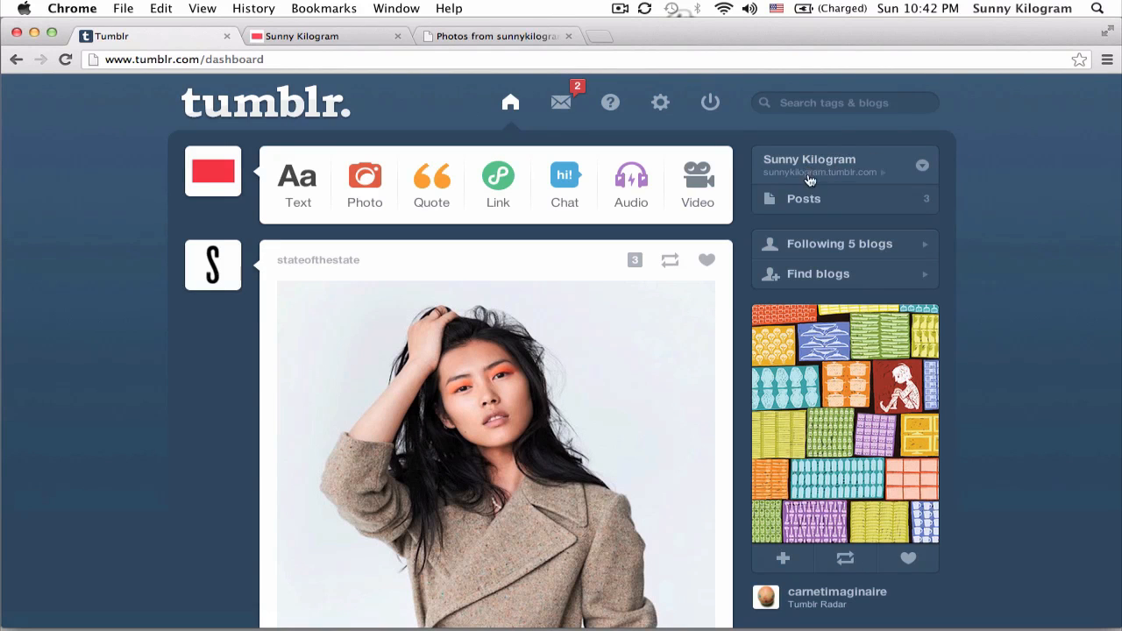
mouse_move(821, 172)
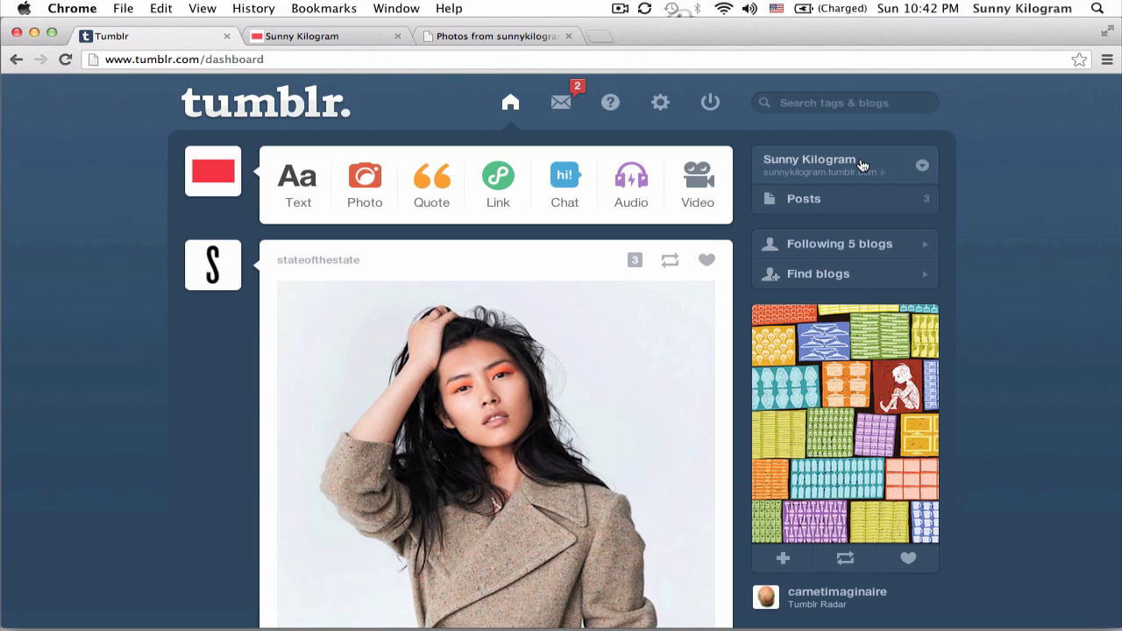
mouse_move(991, 147)
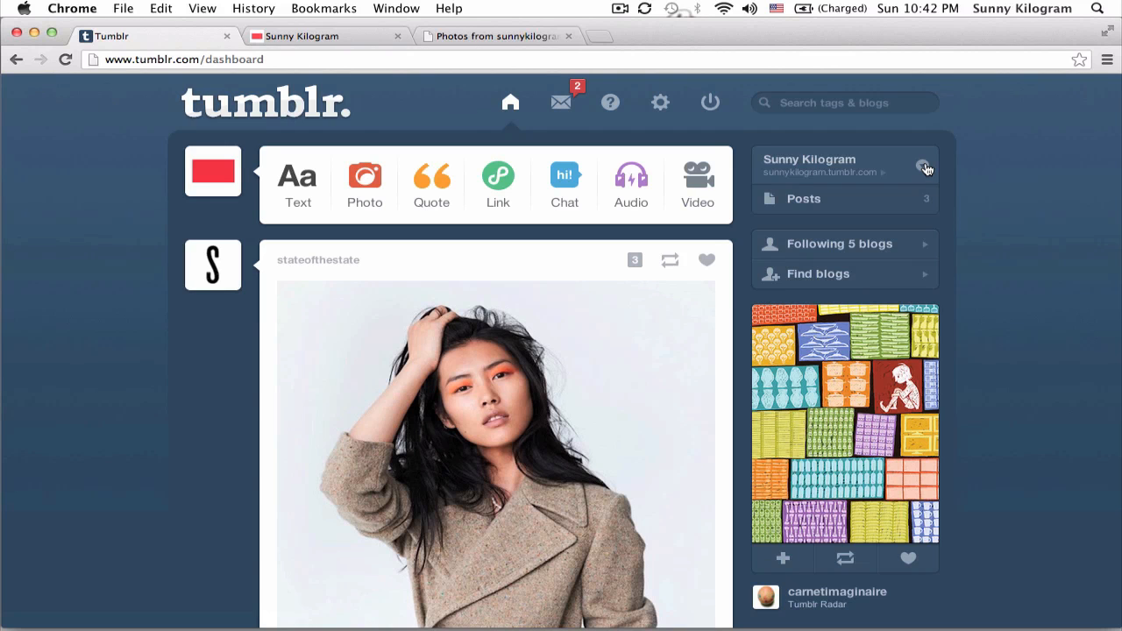
left_click(926, 167)
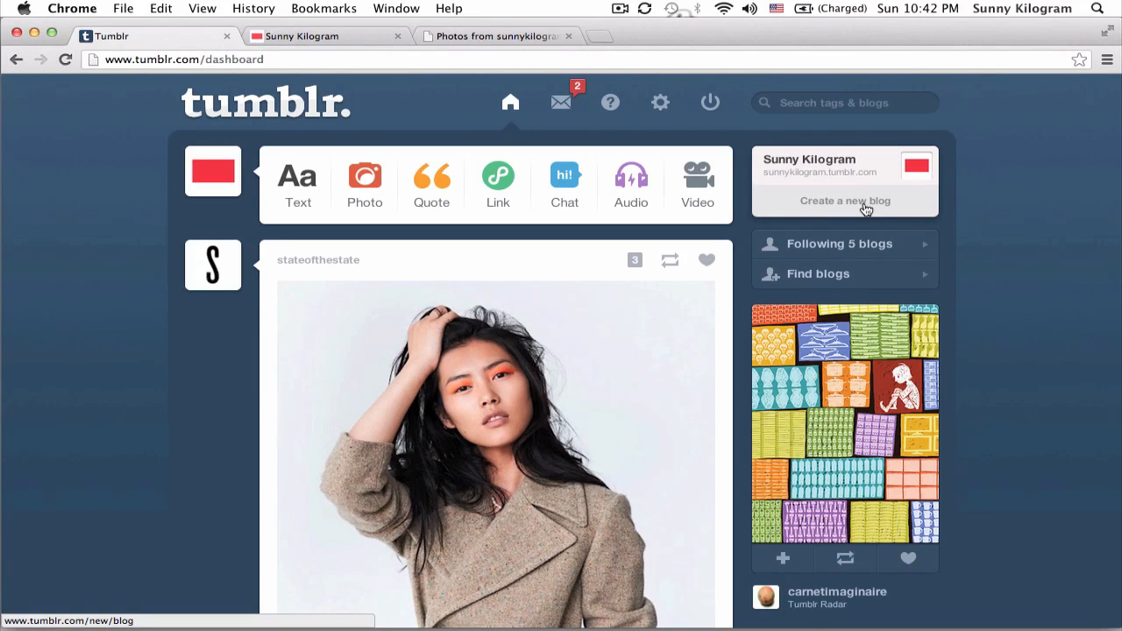
left_click(845, 200)
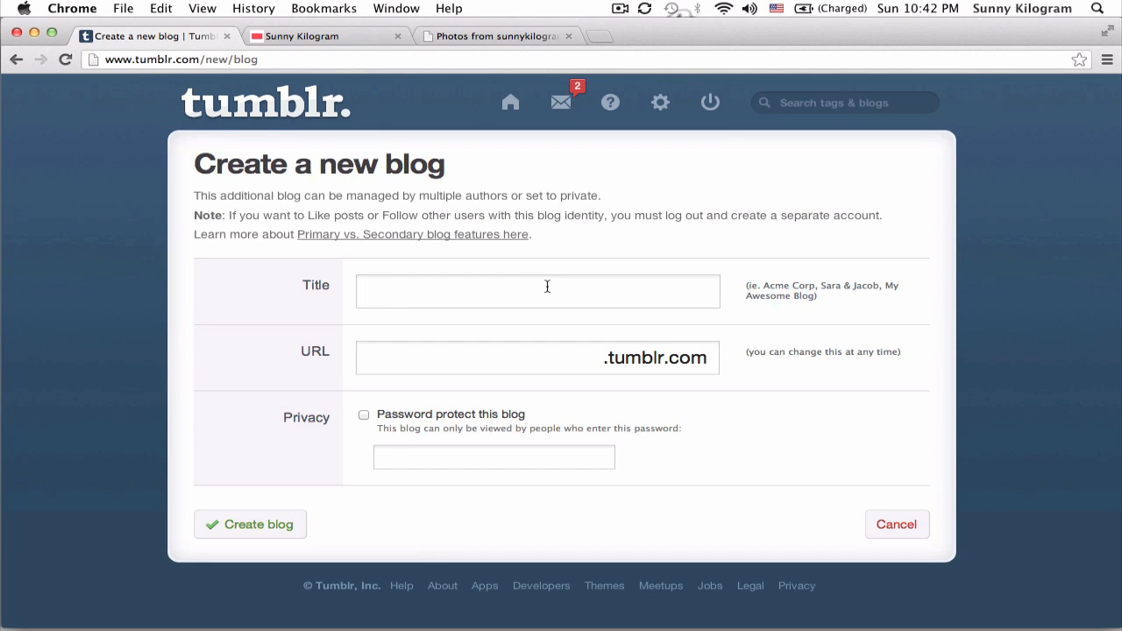
Step: Fill the title 'My Secondary Blog' and the URL 'awesomeocoolblog' for the new blog
type("My Secondar")
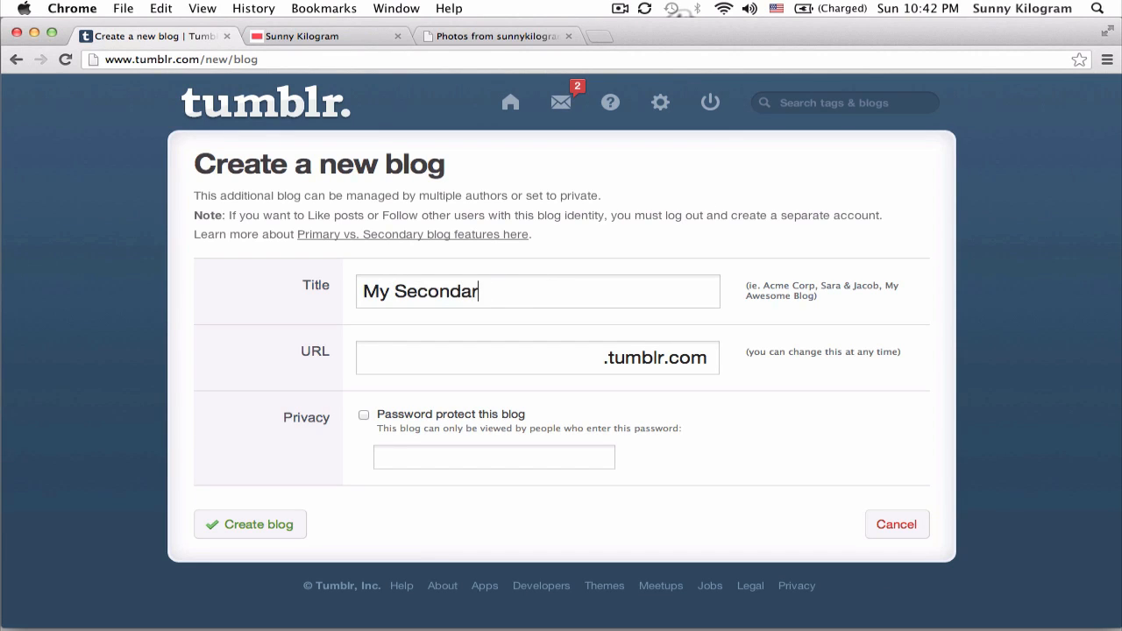
type("y Blog")
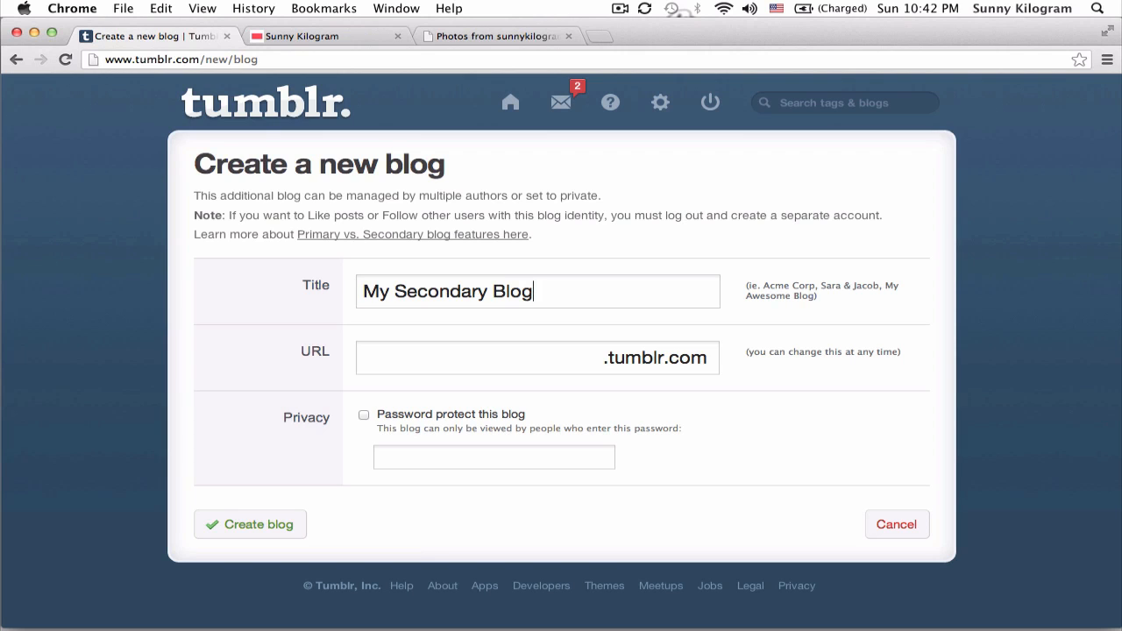
type("awesome")
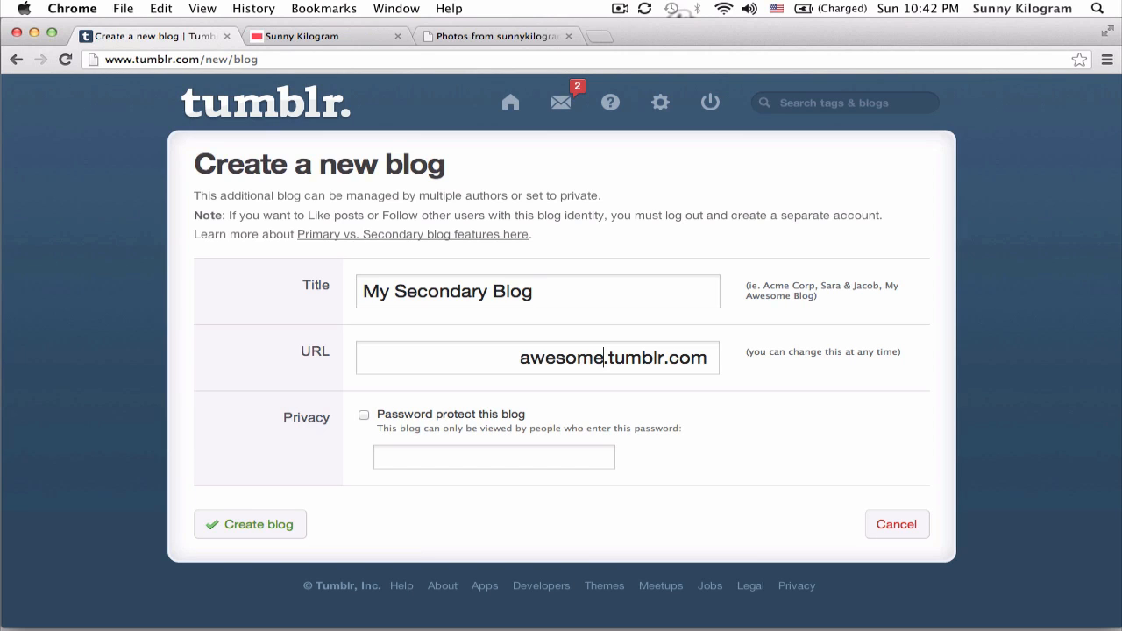
type("ocoolbl")
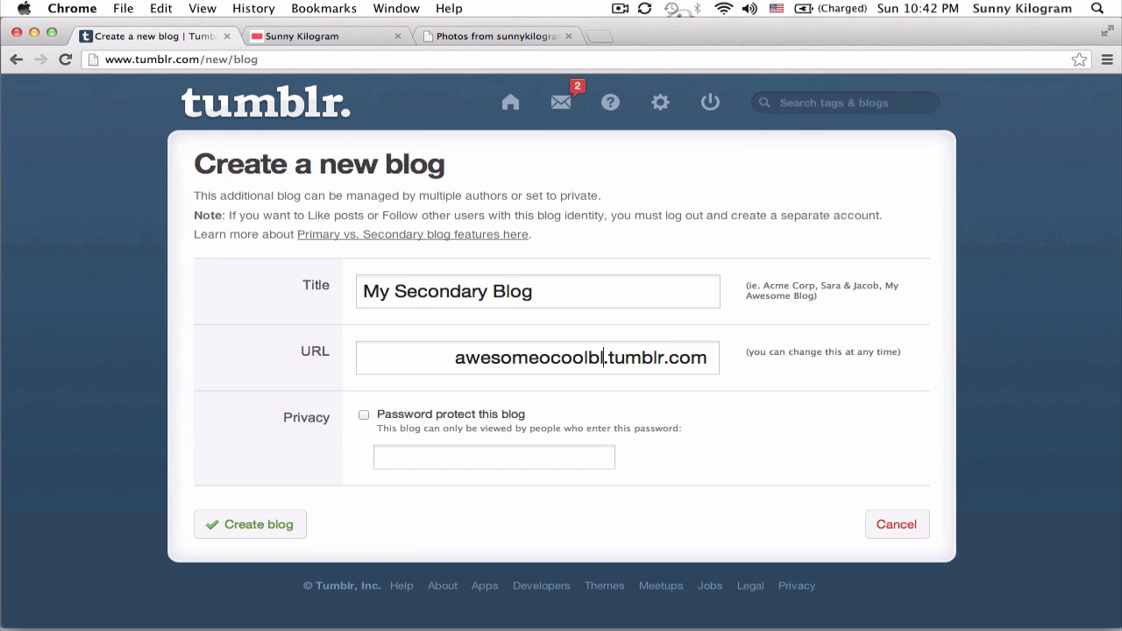
type("og")
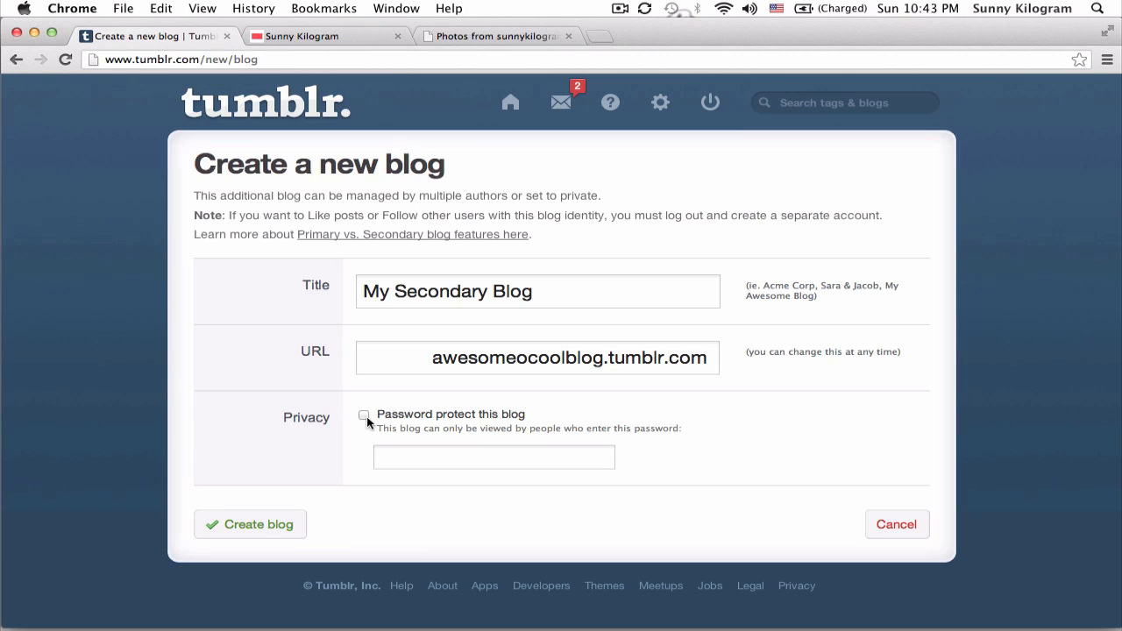
left_click(365, 414)
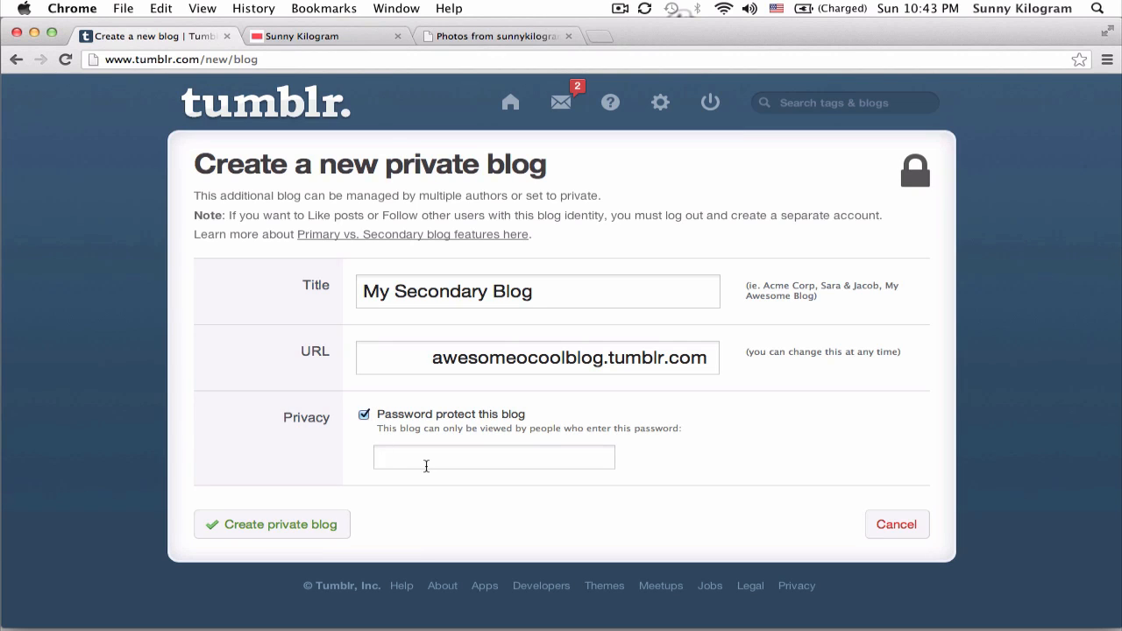
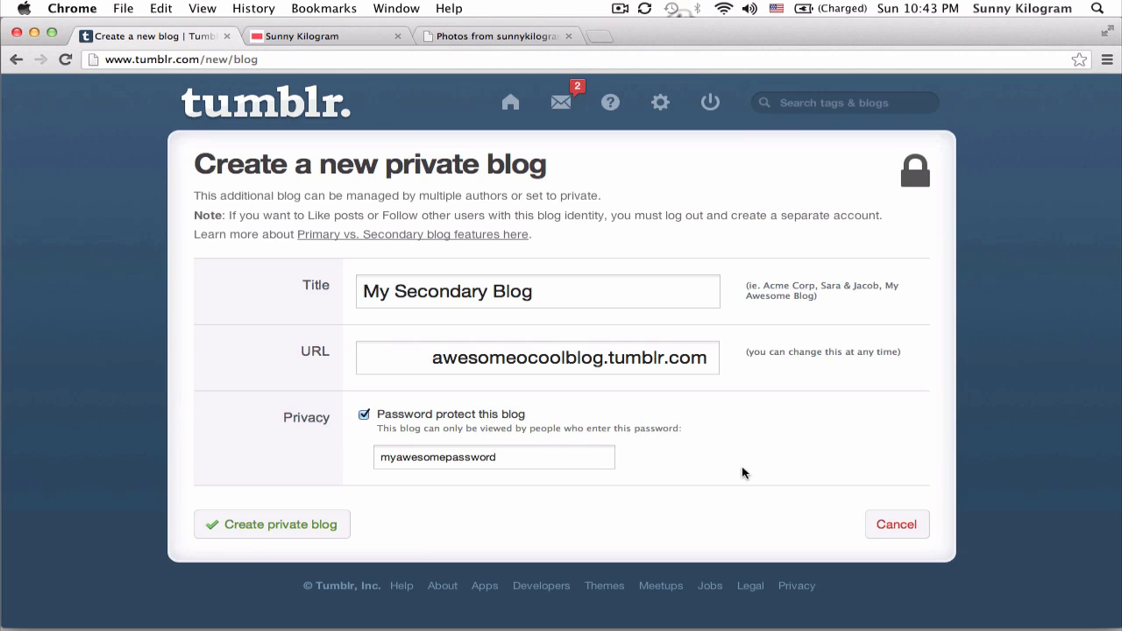
left_click(271, 524)
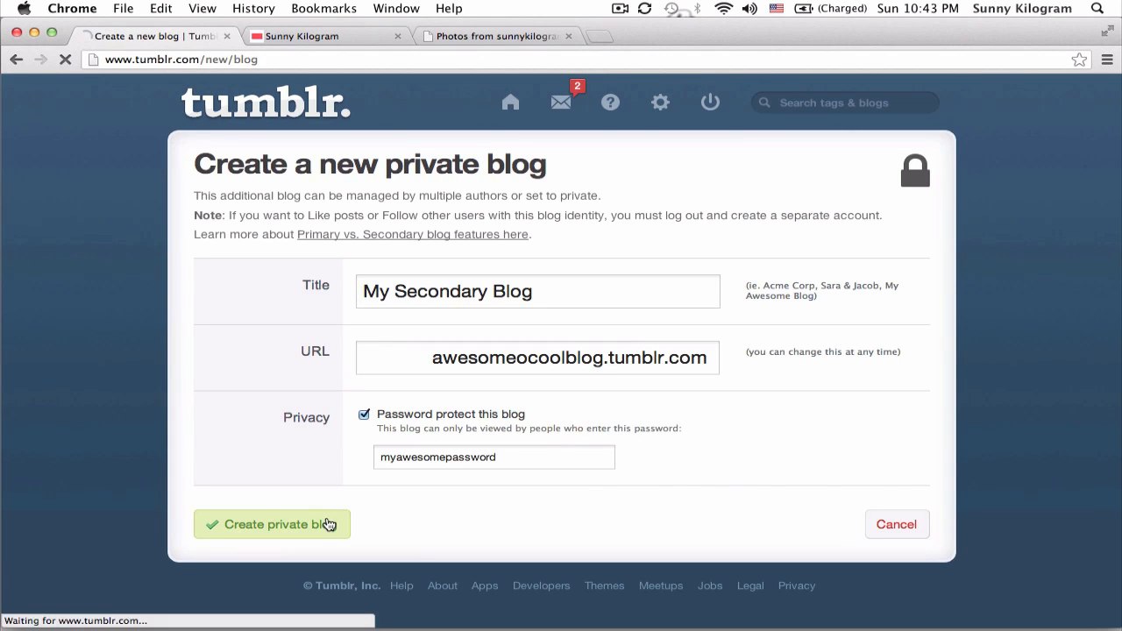
left_click(271, 524)
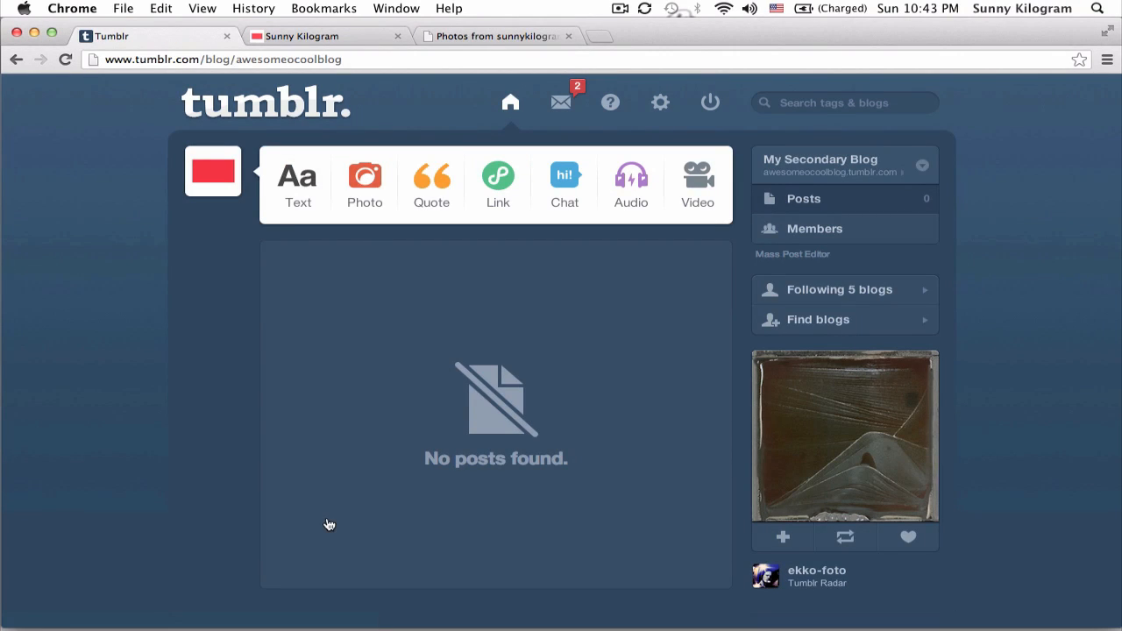
mouse_move(921, 186)
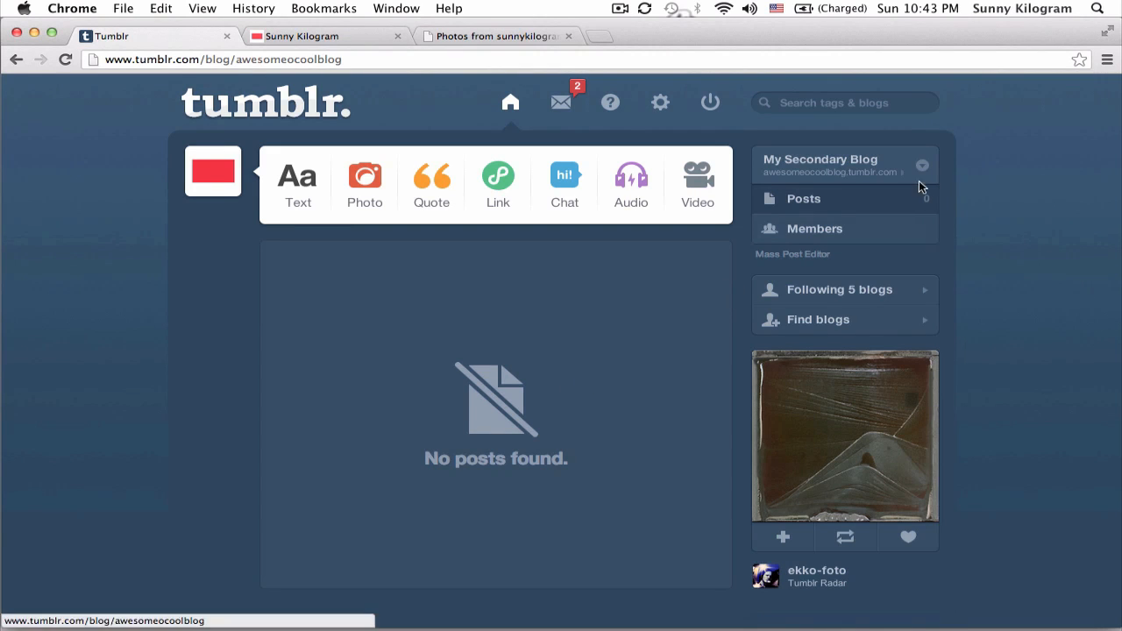